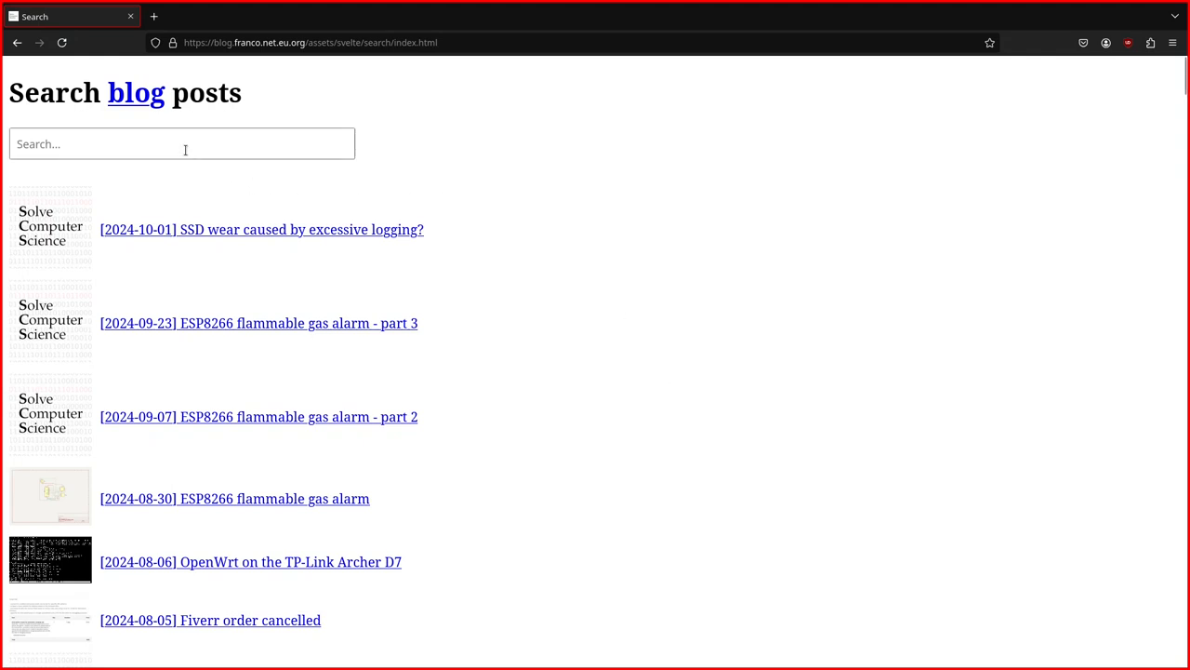
# Filter the blog post list with queries 'ss', 'esp', then '2021-10'
pyautogui.write('ss')
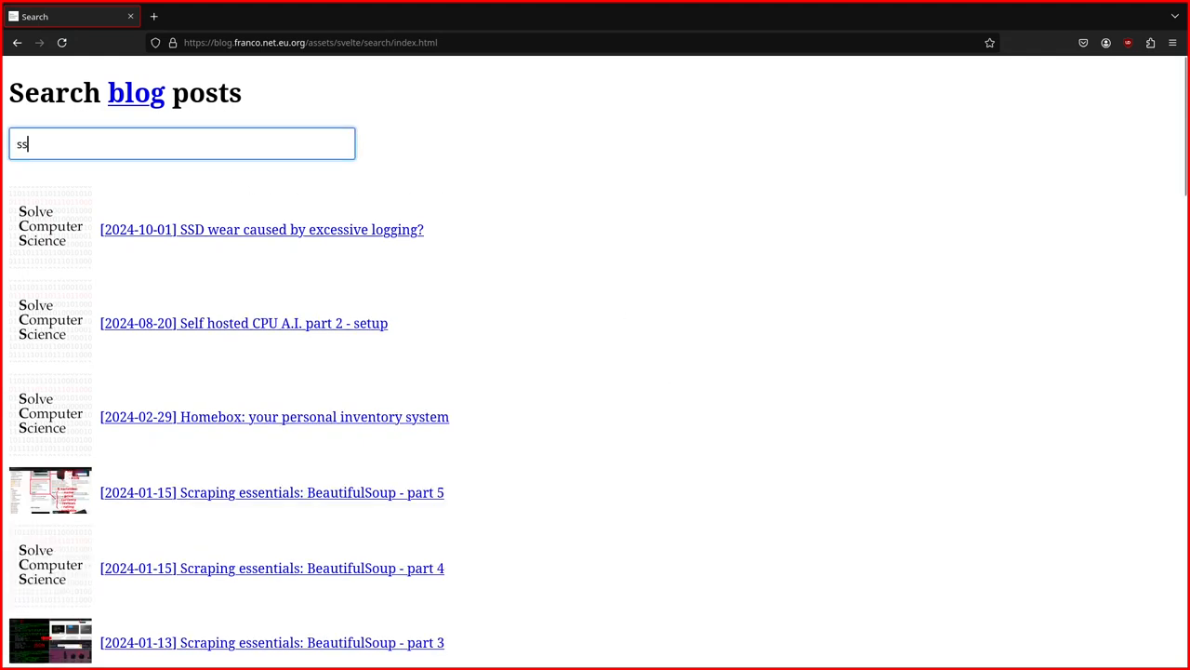
pyautogui.write('d')
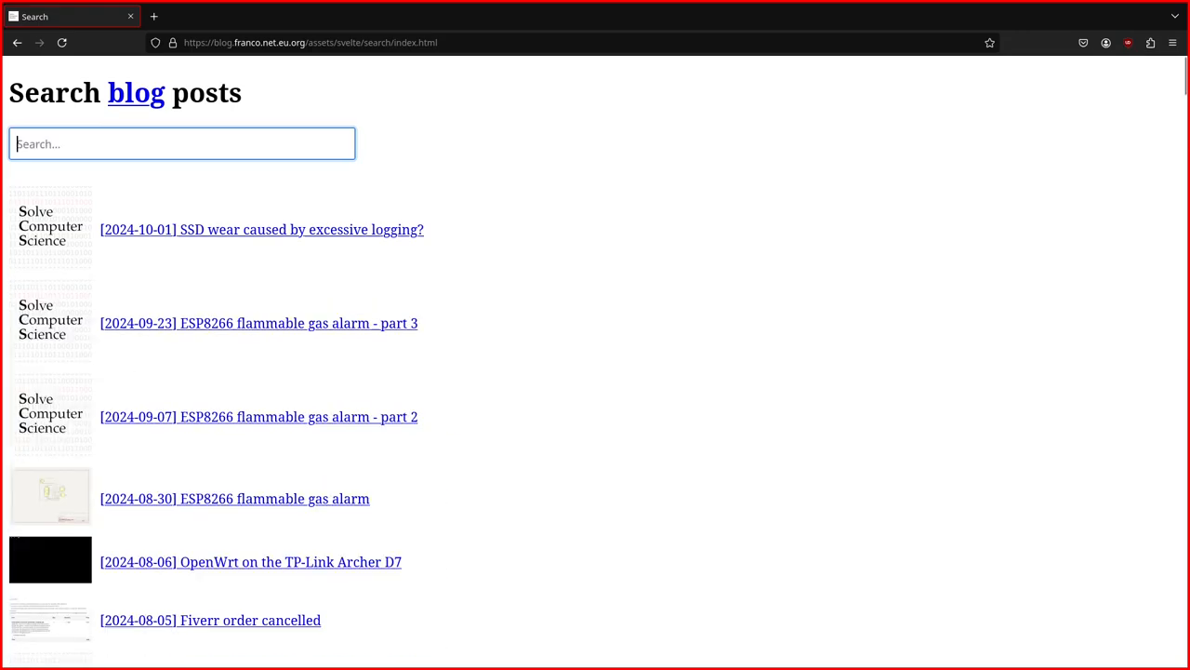
pyautogui.write('esp')
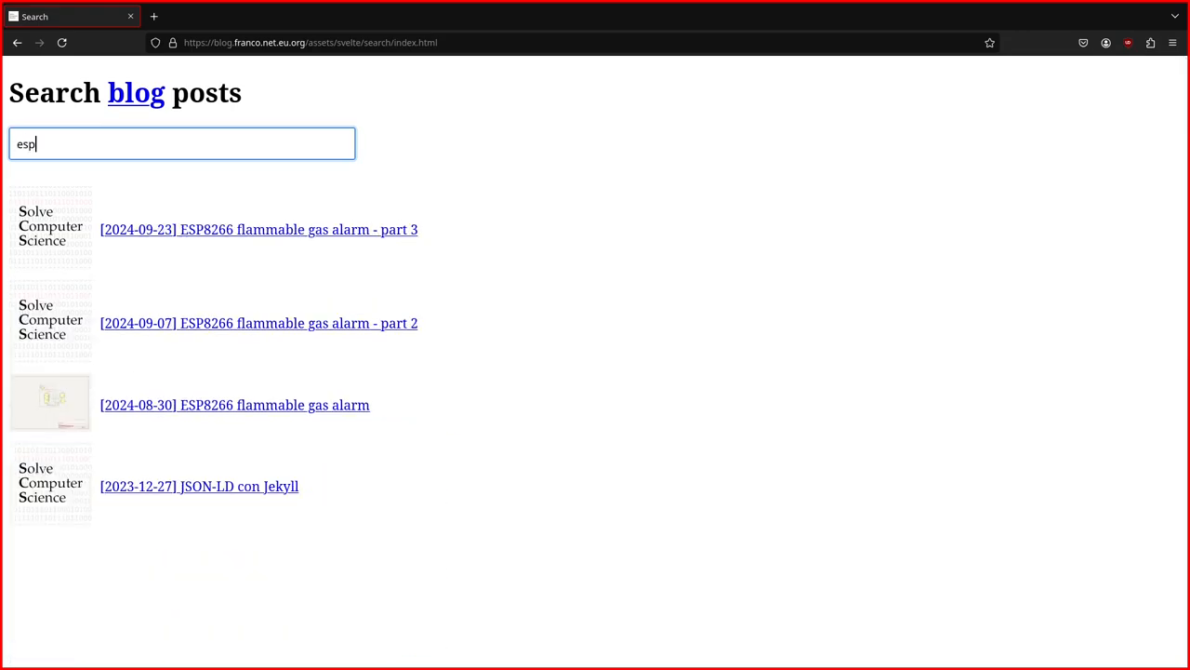
pyautogui.press('Backspace')
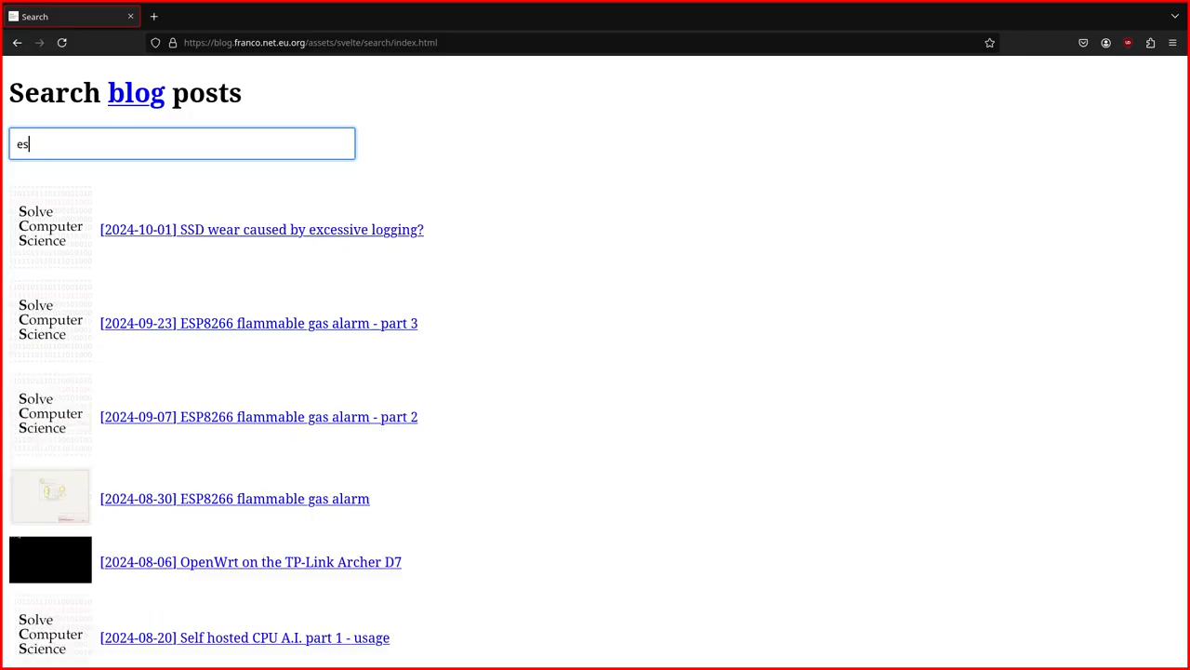
pyautogui.write('2021')
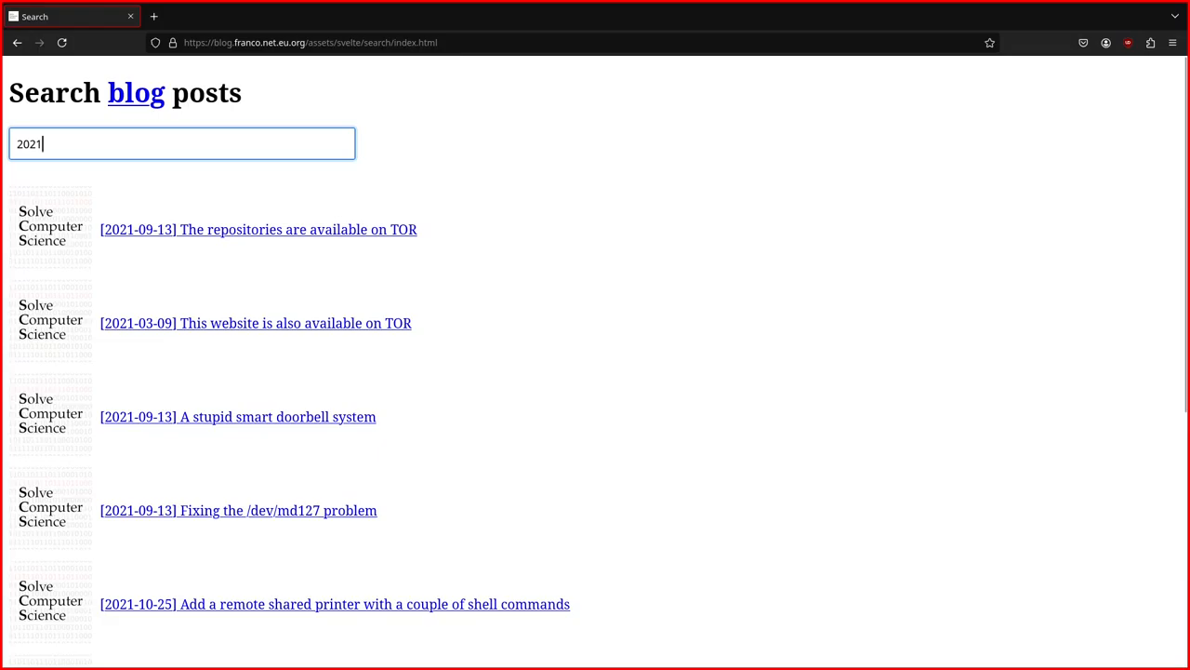
pyautogui.write('-')
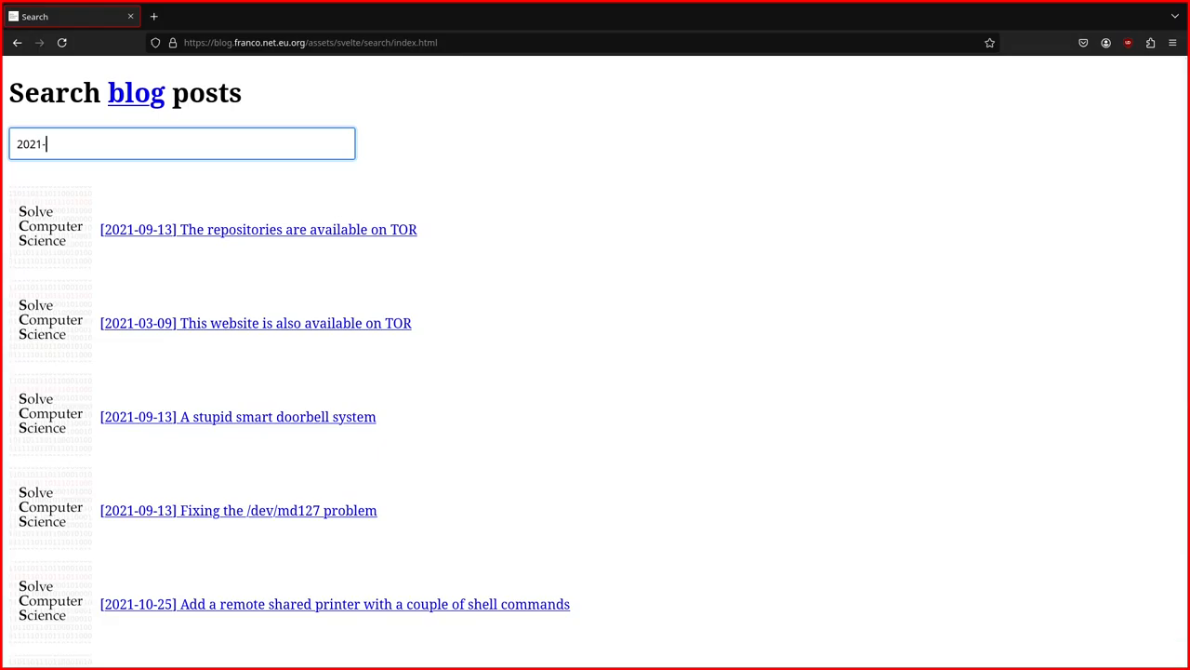
pyautogui.write('10')
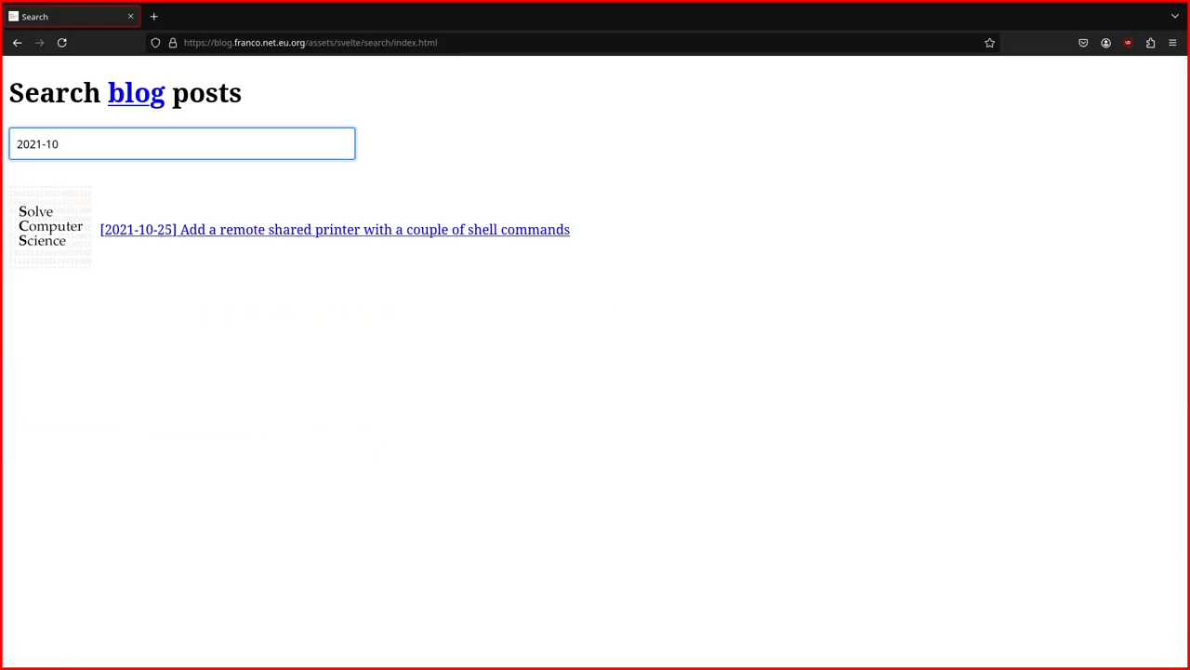
pyautogui.press('BackSpace')
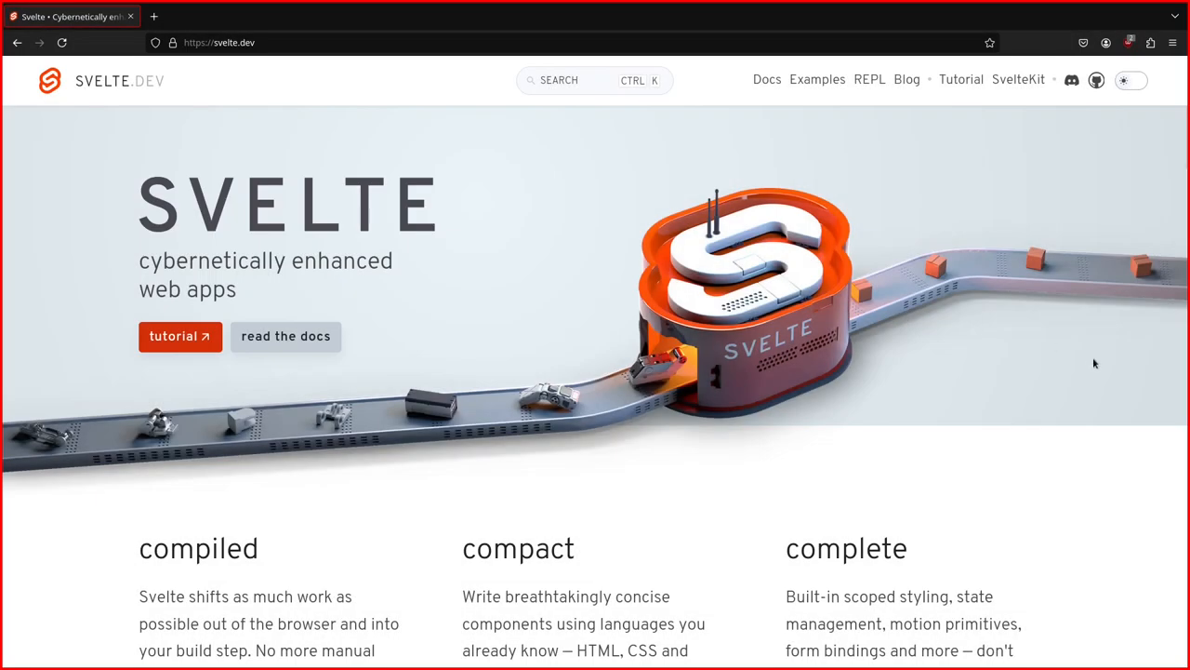
pyautogui.scroll(-3)
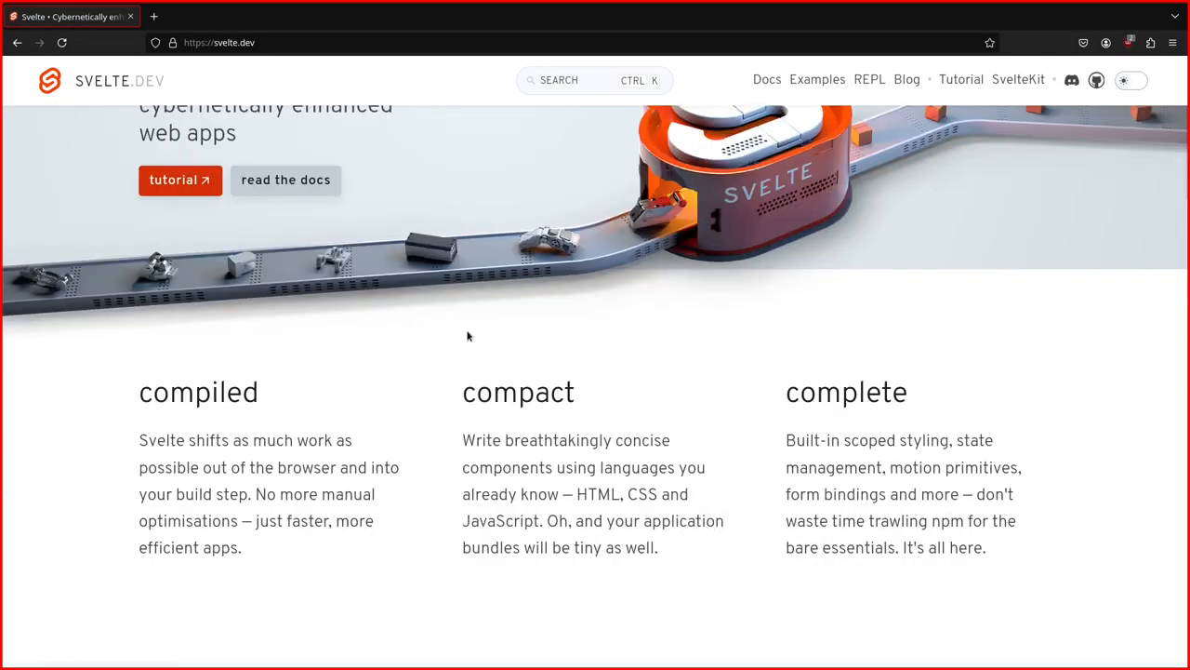
pyautogui.scroll(-3)
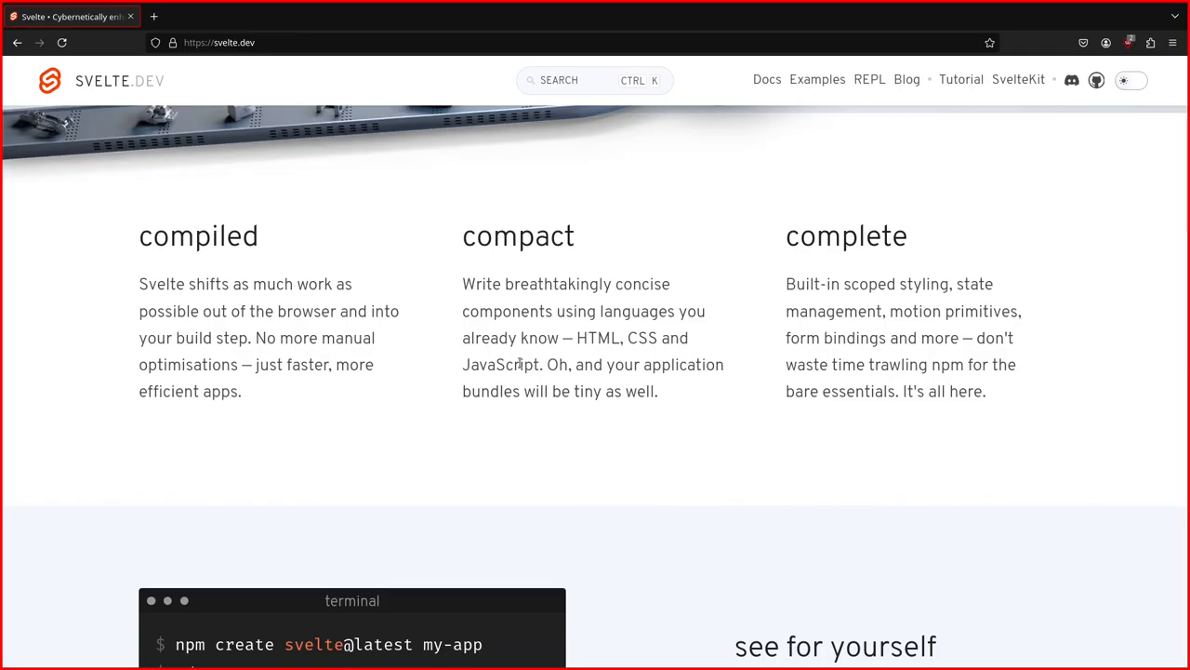
pyautogui.scroll(-3)
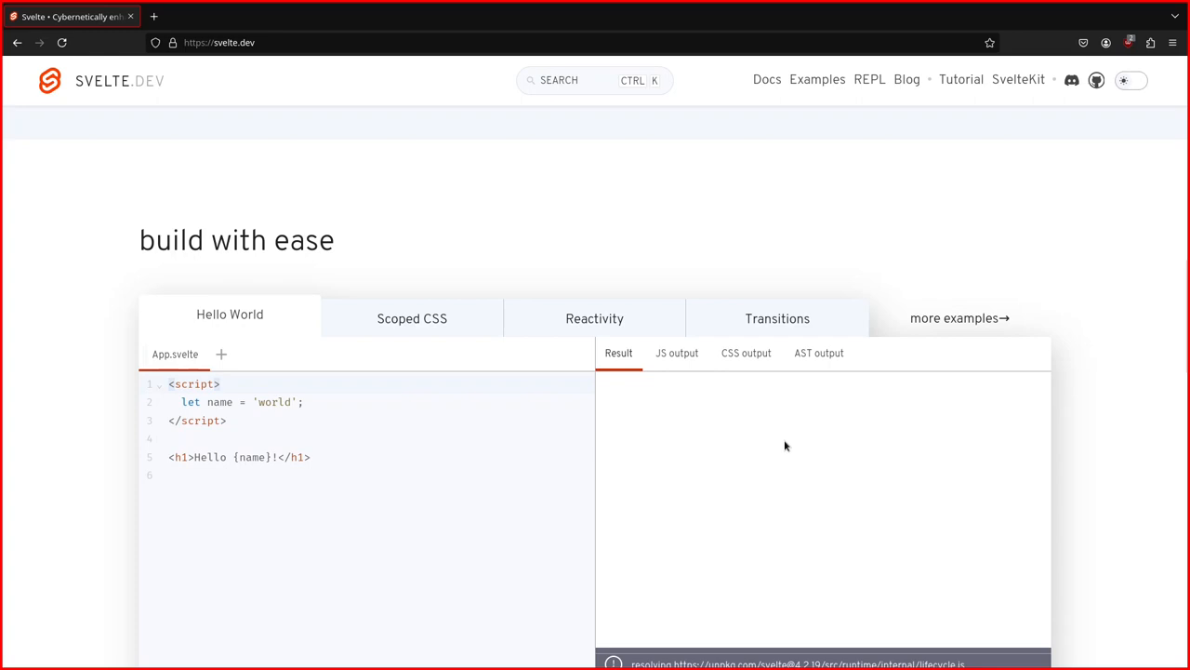
pyautogui.scroll(-3)
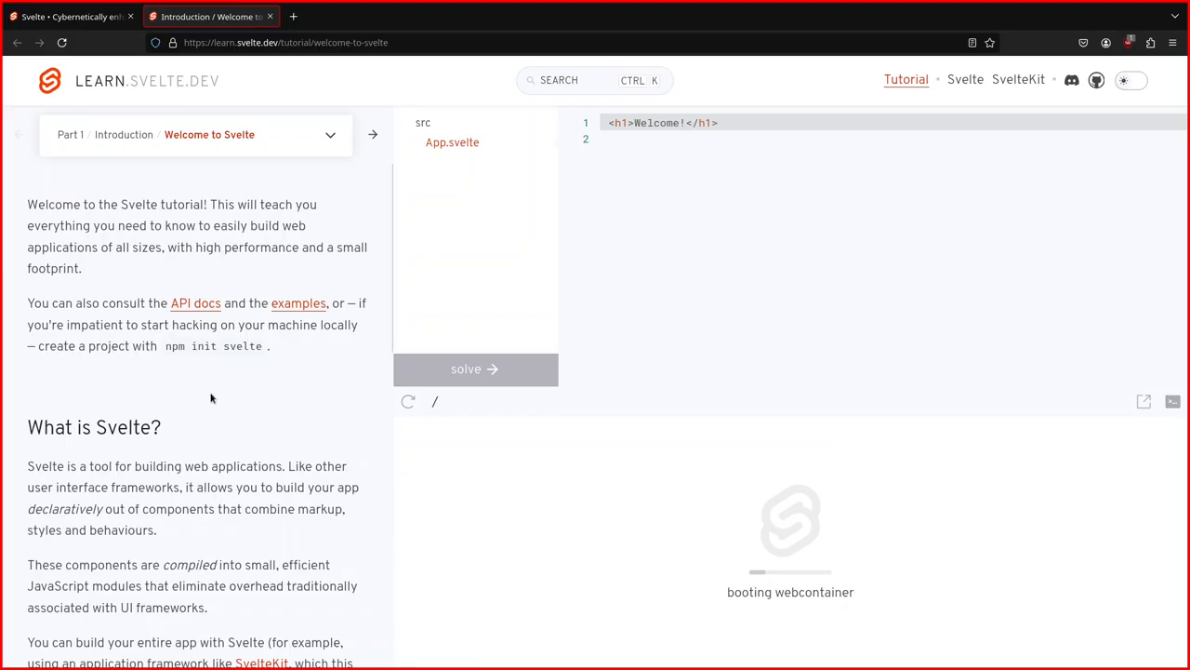
# Load the solution for the 'Your first component' lesson and widen the file panel
pyautogui.scroll(-3)
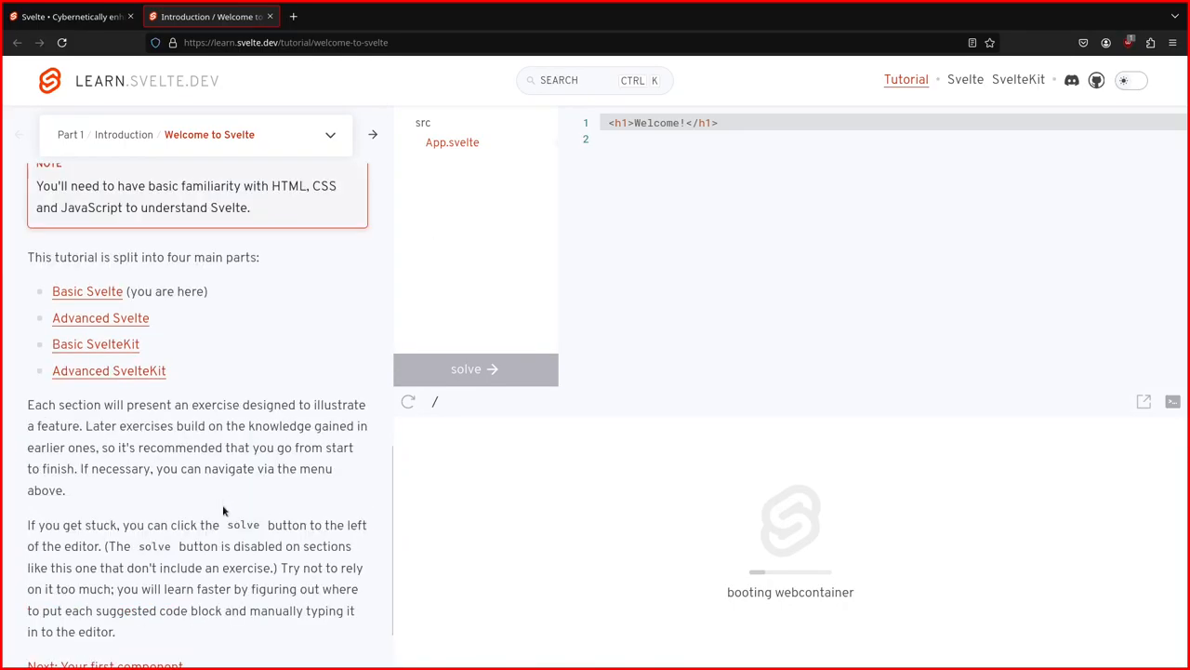
pyautogui.click(330, 135)
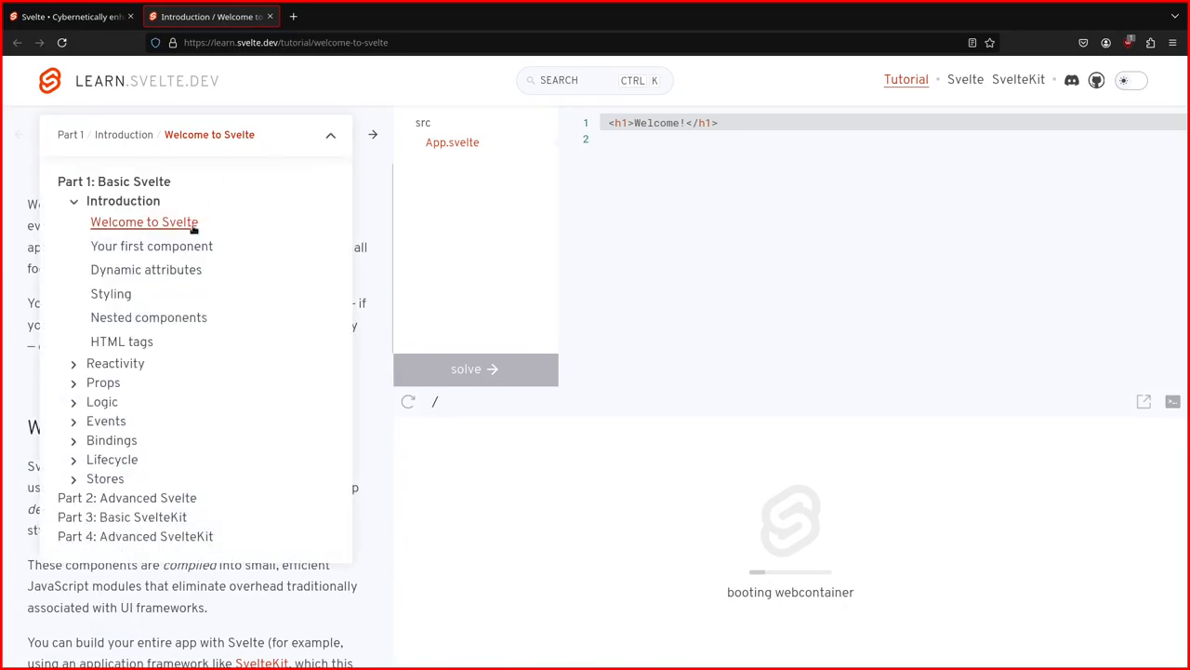
pyautogui.click(152, 246)
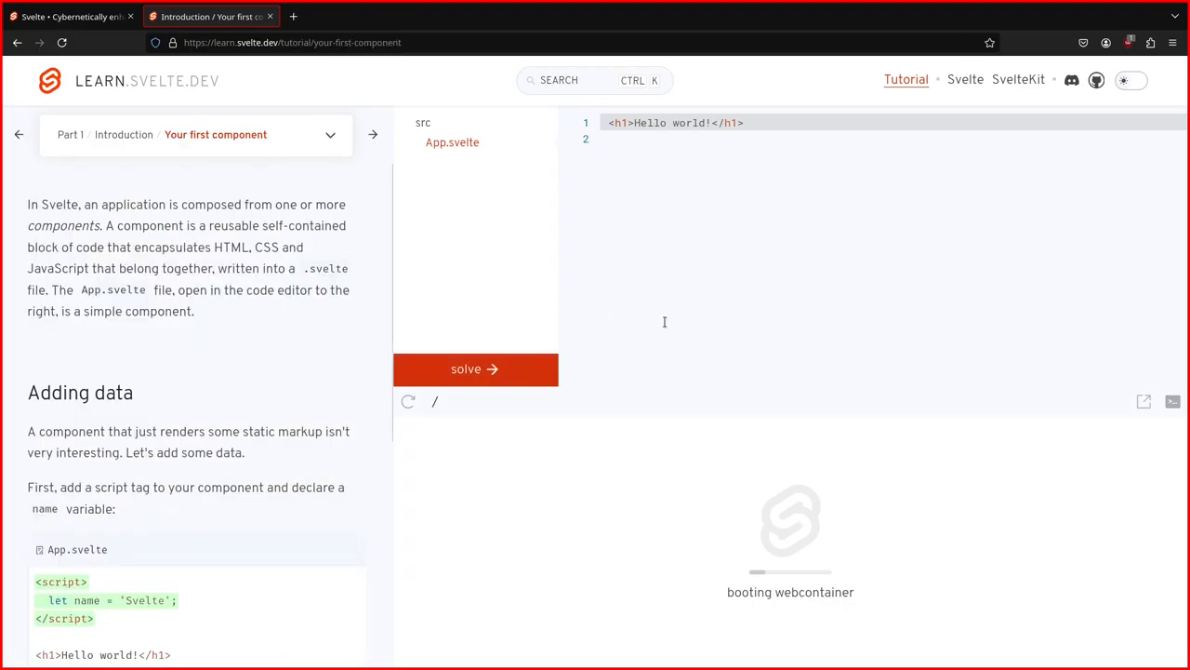
pyautogui.click(476, 369)
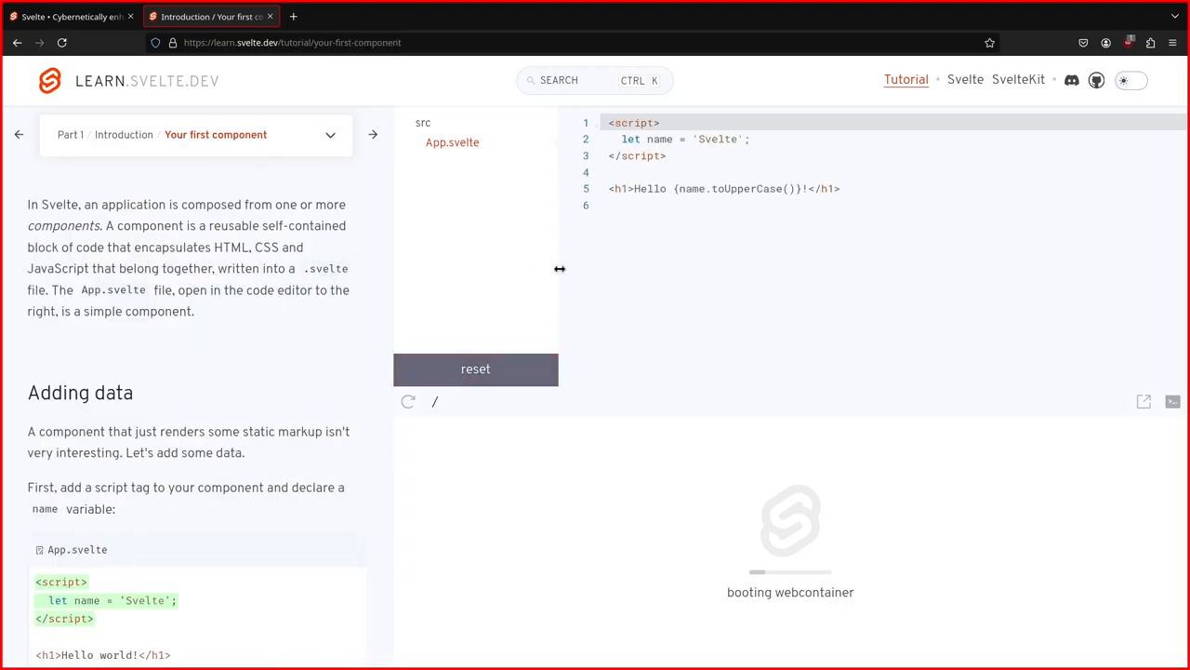
pyautogui.moveTo(559, 269); pyautogui.dragTo(676, 272)
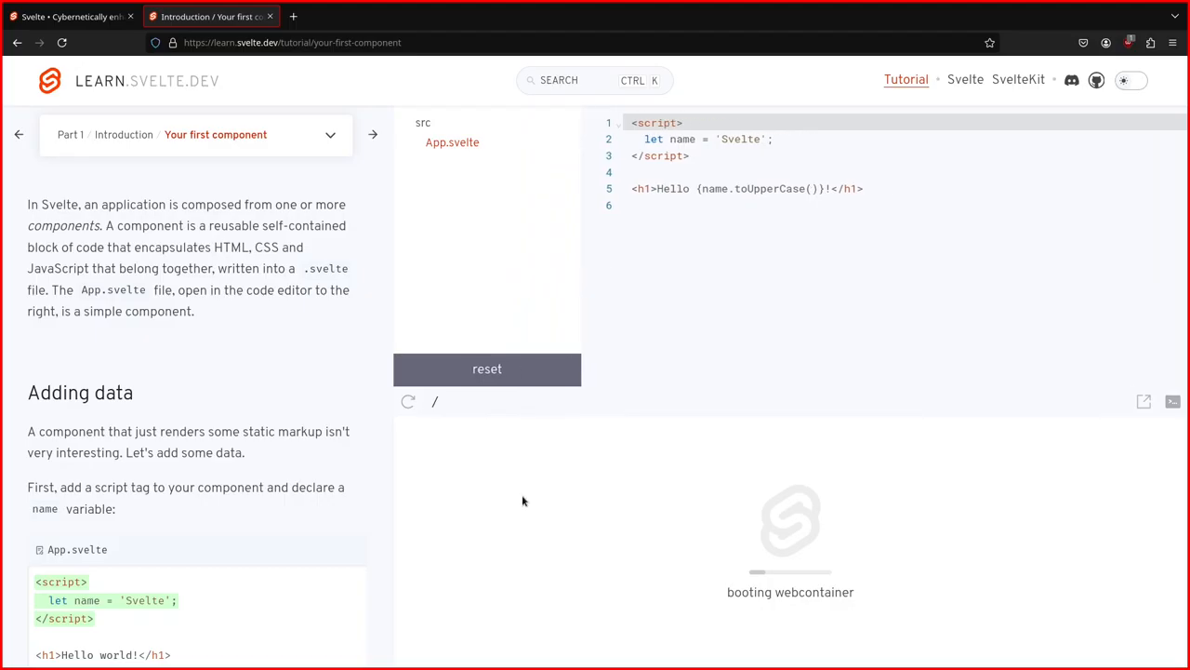
# Switch to the Styling lesson from the lesson list
pyautogui.scroll(-3)
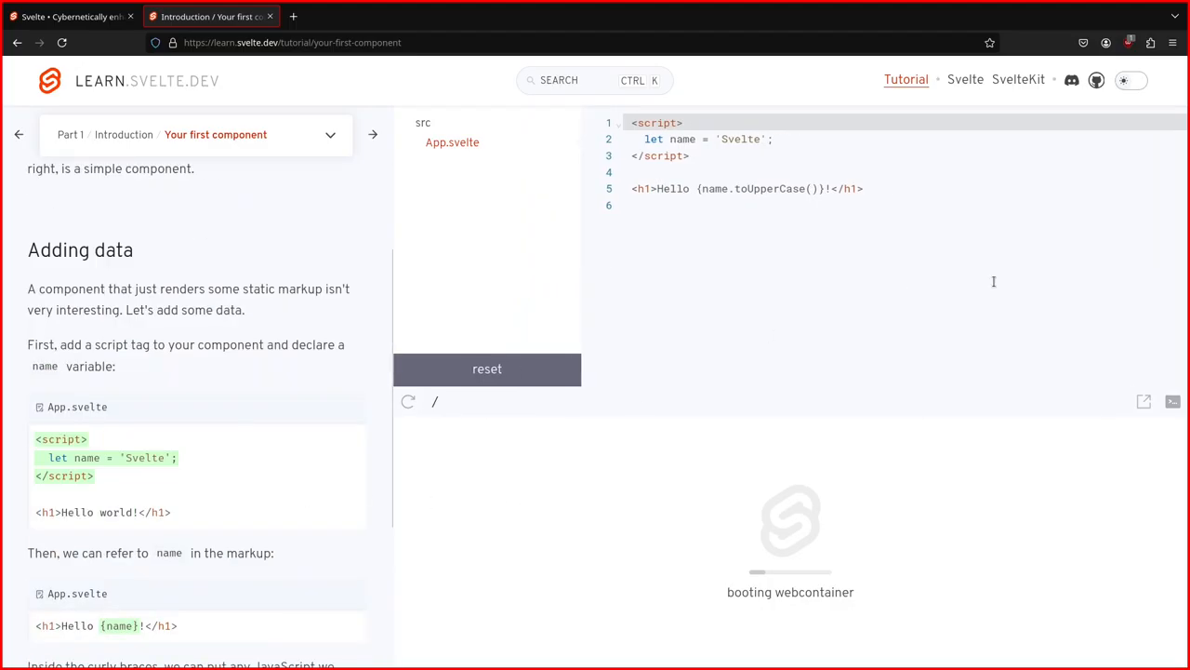
pyautogui.click(330, 134)
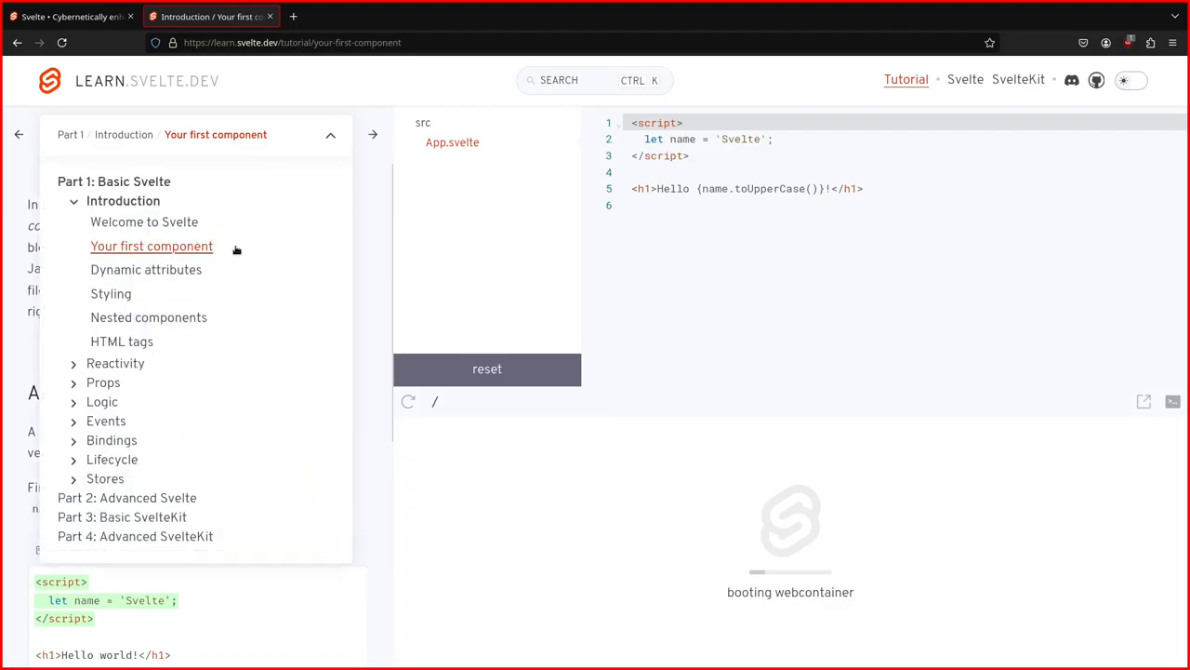
pyautogui.click(146, 269)
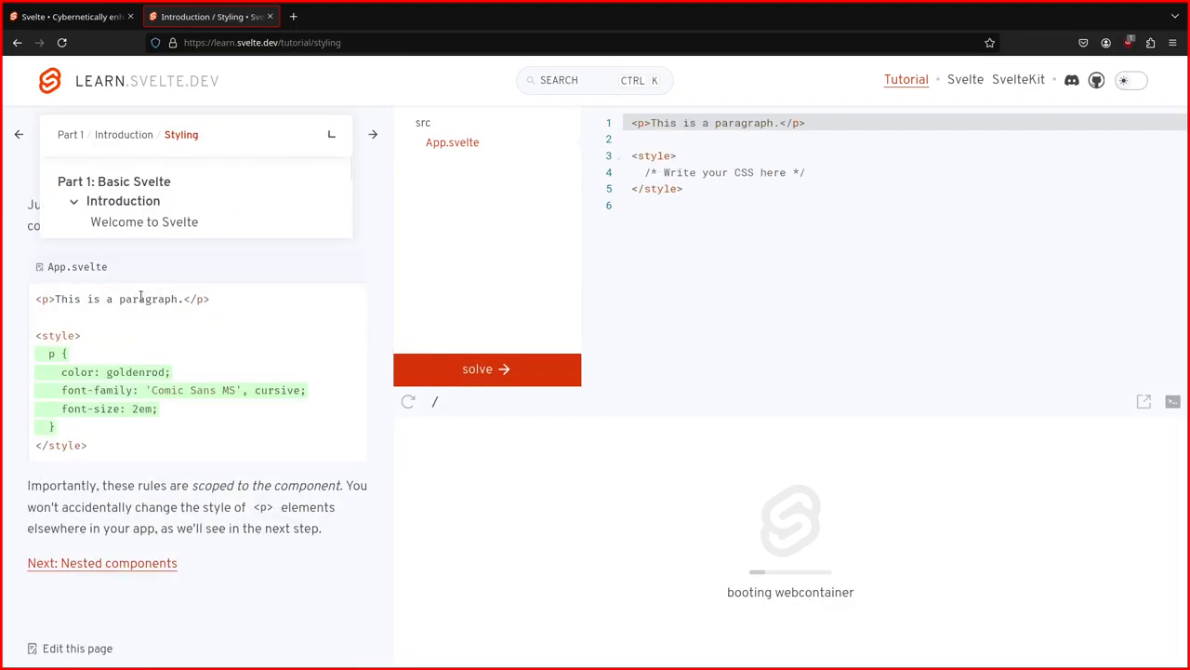
pyautogui.click(330, 134)
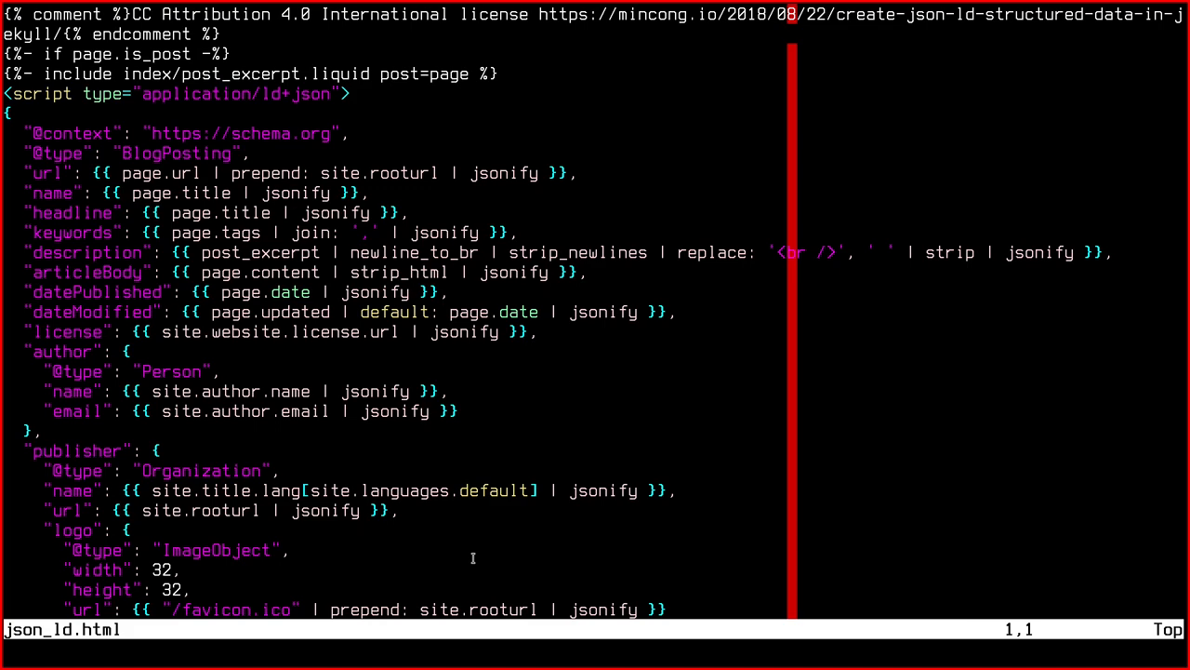
pyautogui.scroll(-3)
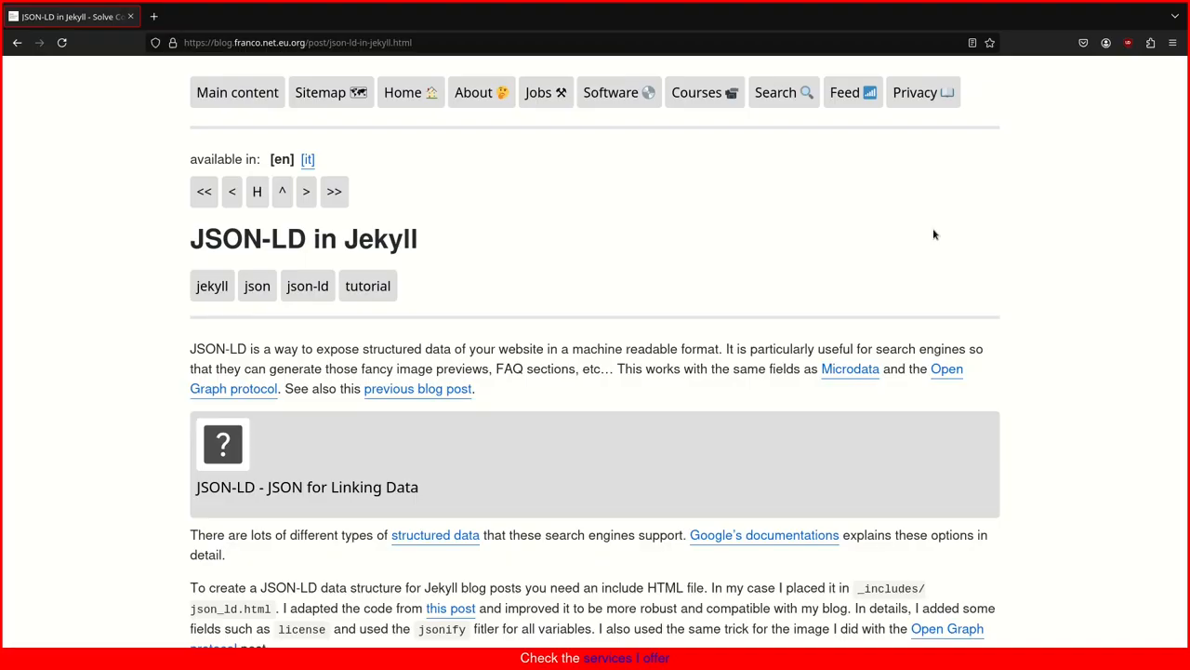
pyautogui.scroll(-3)
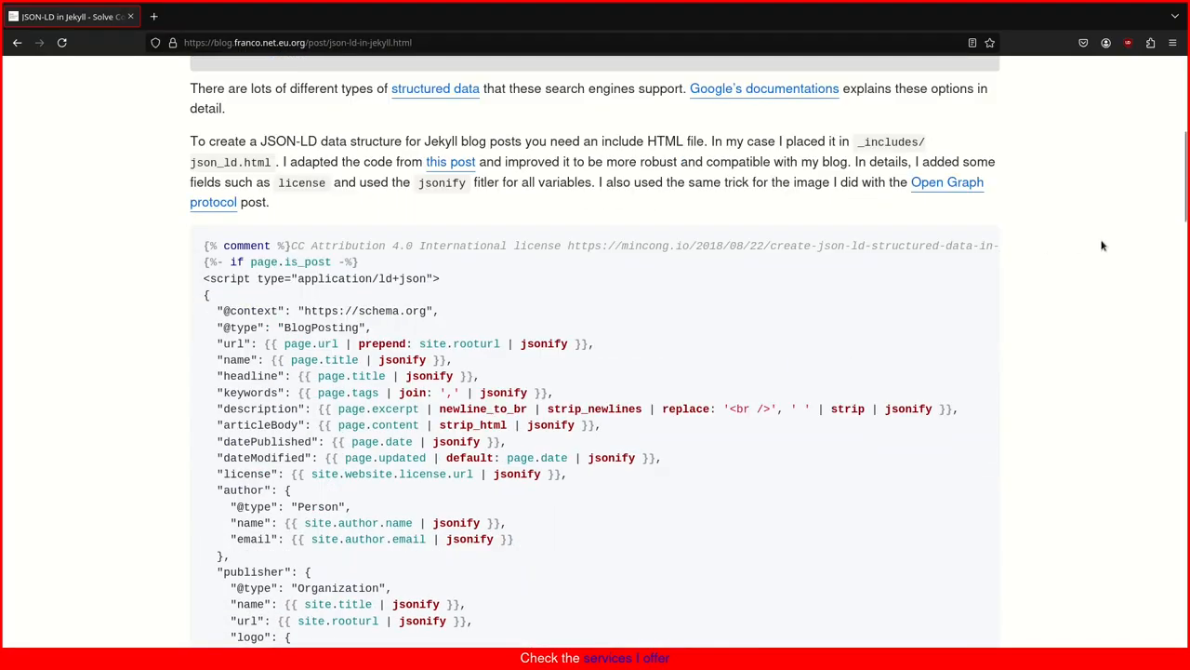
pyautogui.scroll(-3)
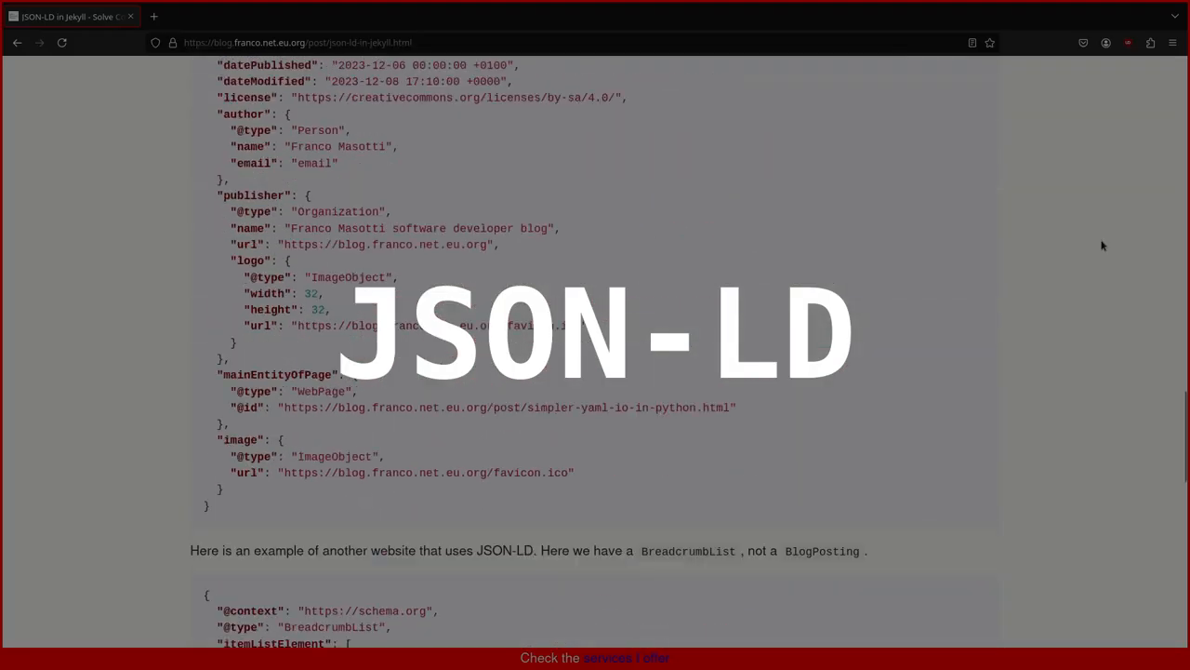
pyautogui.scroll(-3)
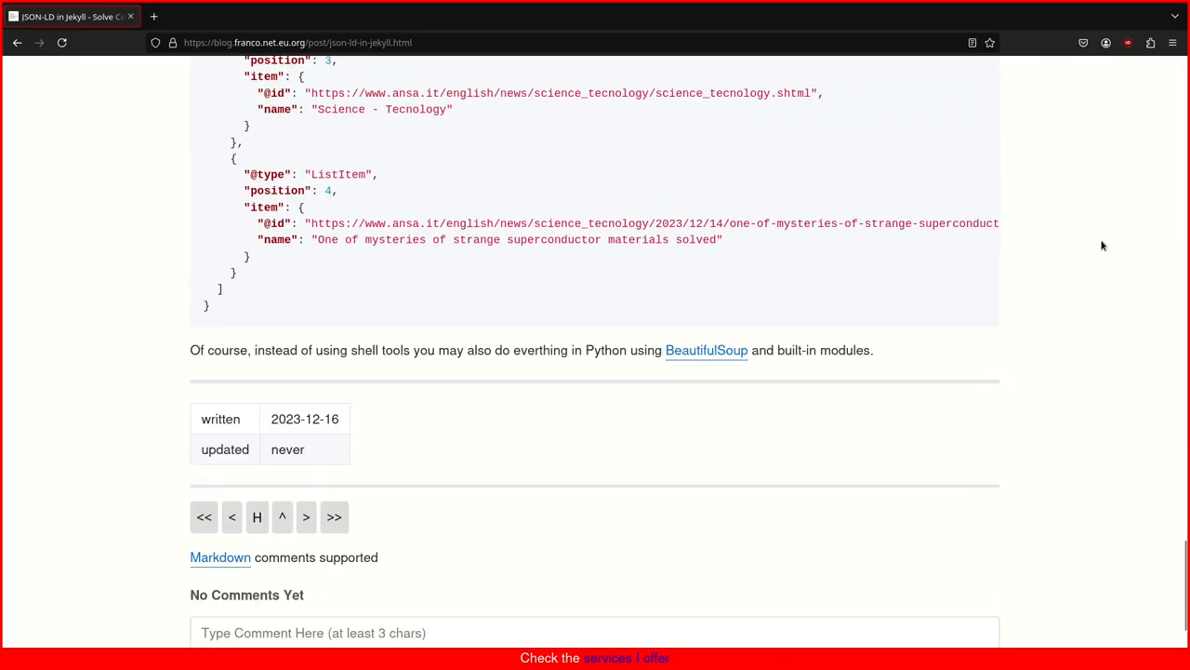
pyautogui.scroll(3)
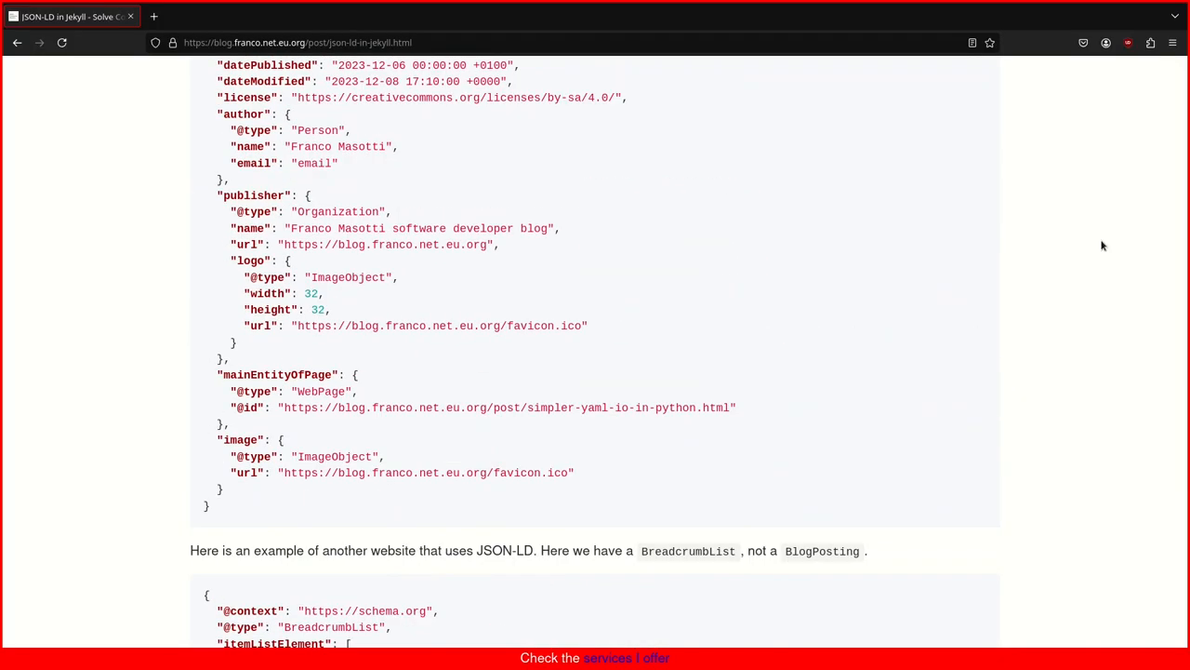
pyautogui.scroll(-3)
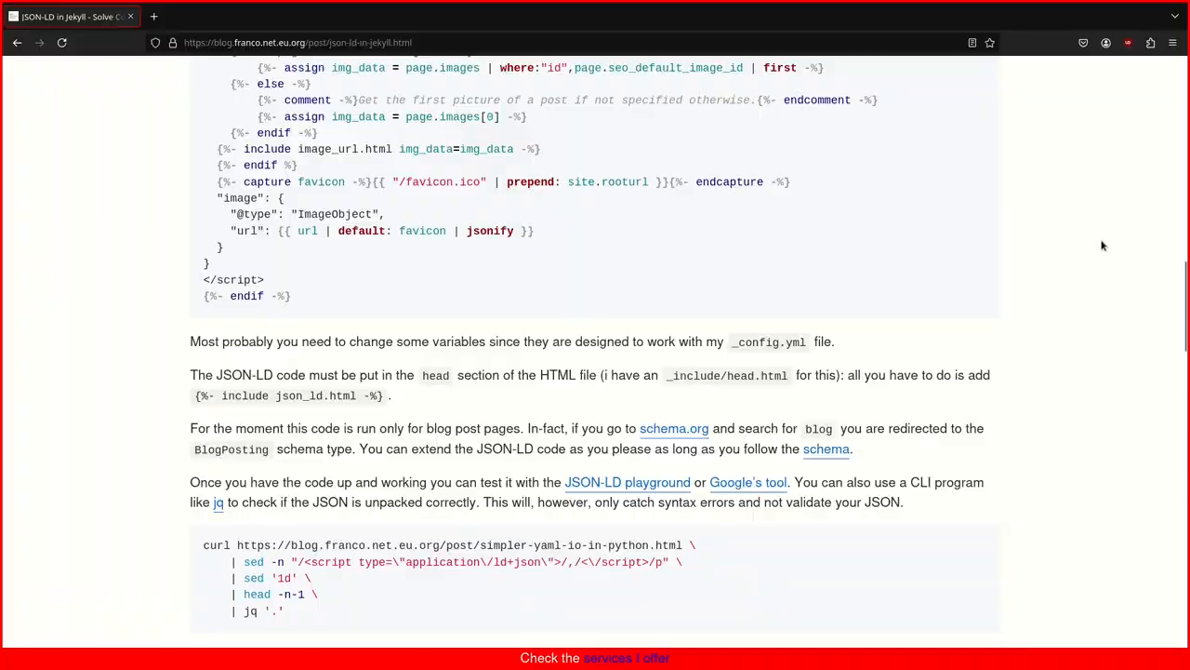
pyautogui.scroll(3)
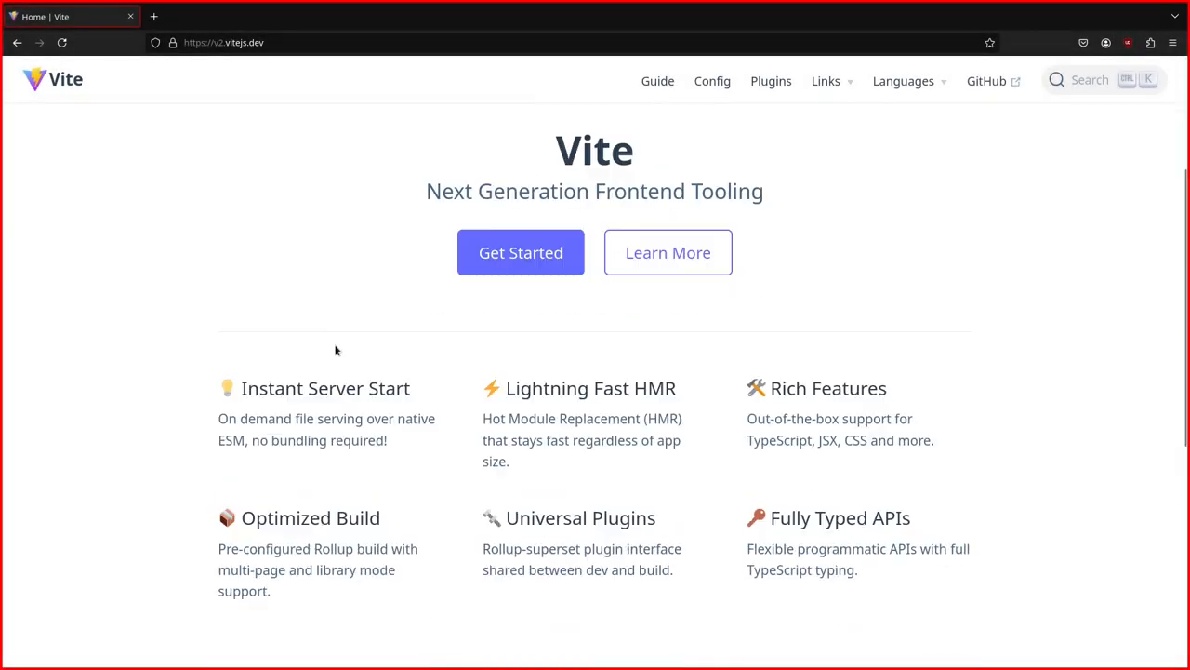
# Go from Get Started to the Trying Vite Online section's template presets table
pyautogui.click(520, 252)
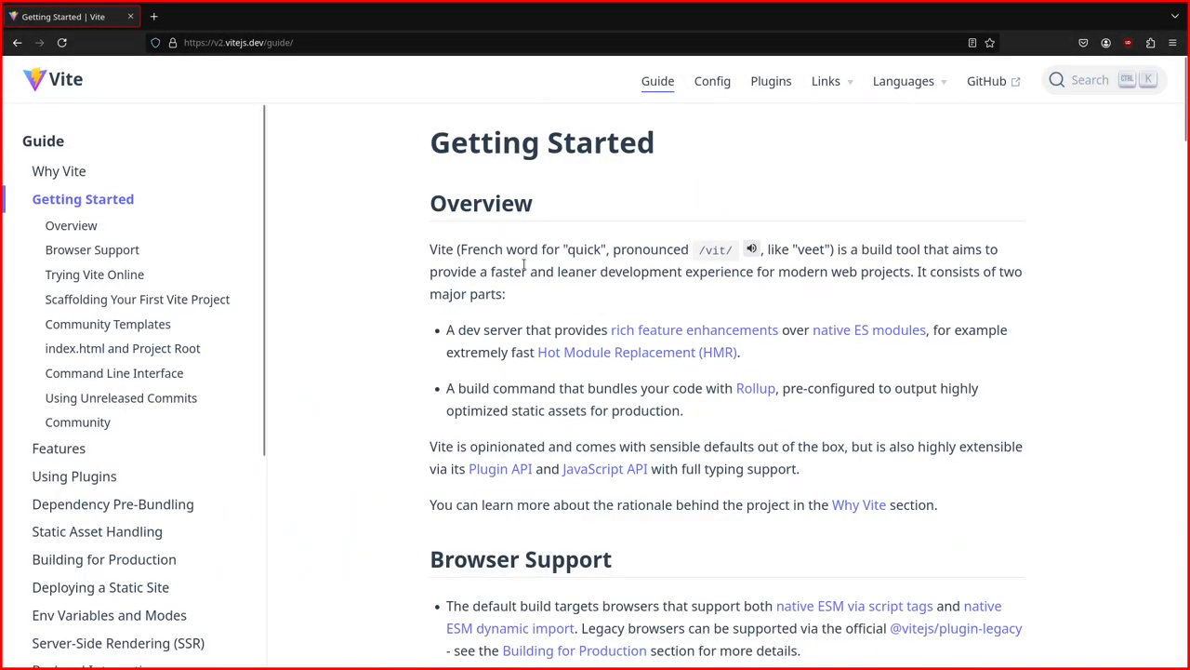
pyautogui.moveTo(351, 357)
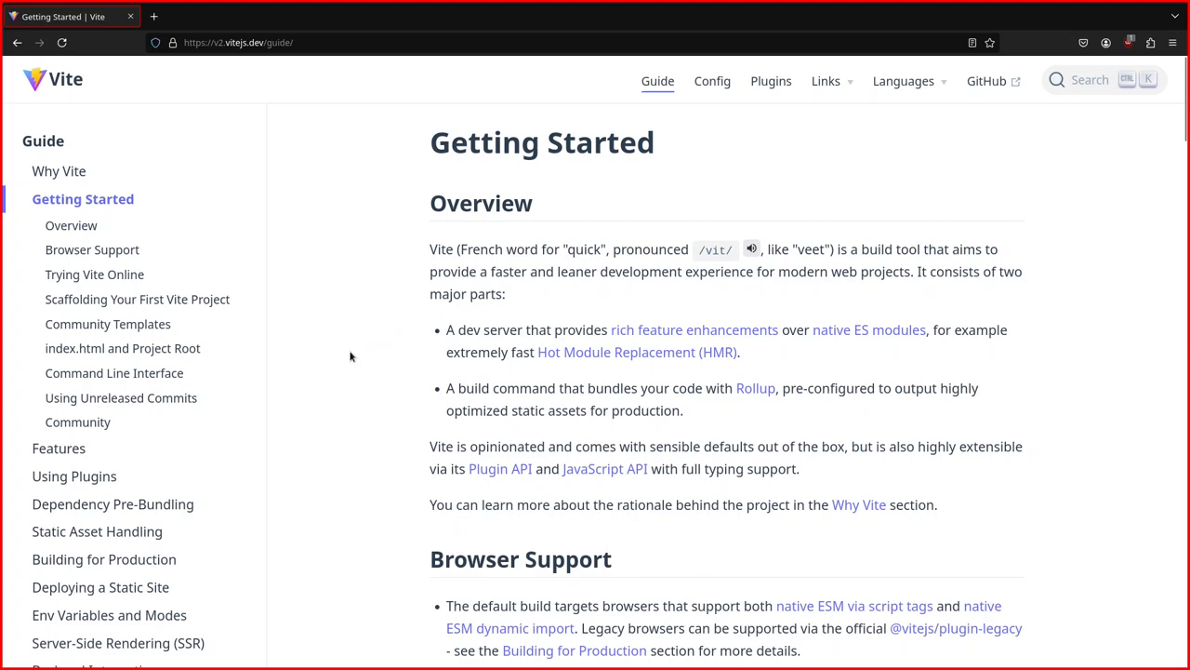
pyautogui.click(94, 274)
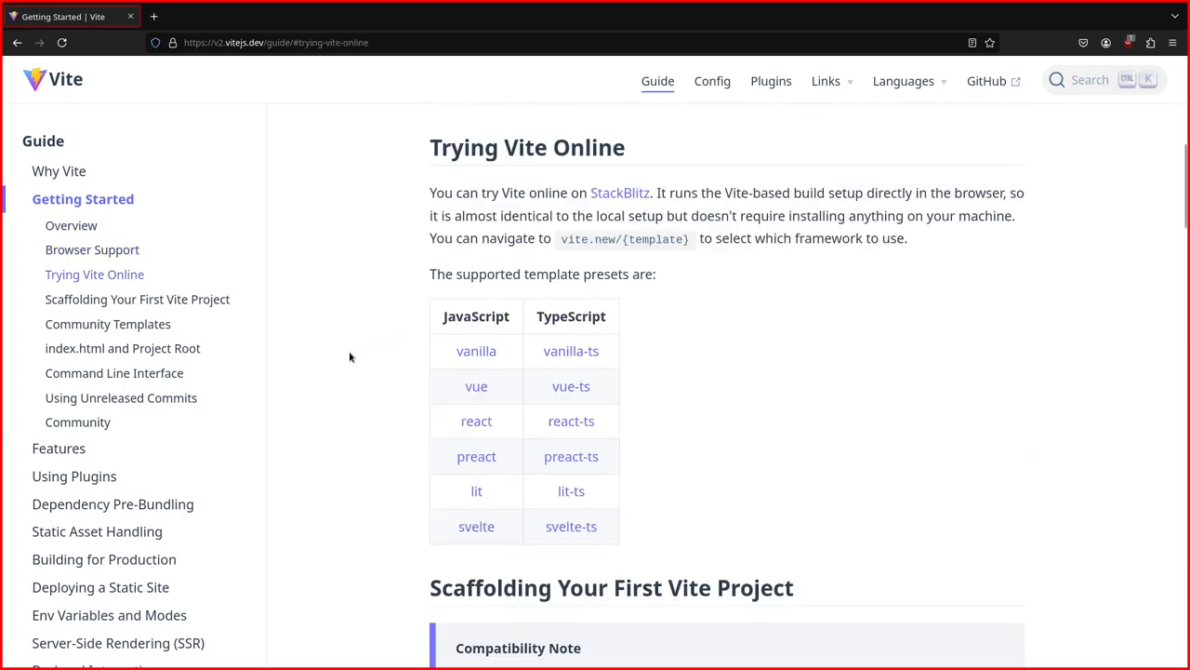
pyautogui.doubleClick(476, 525)
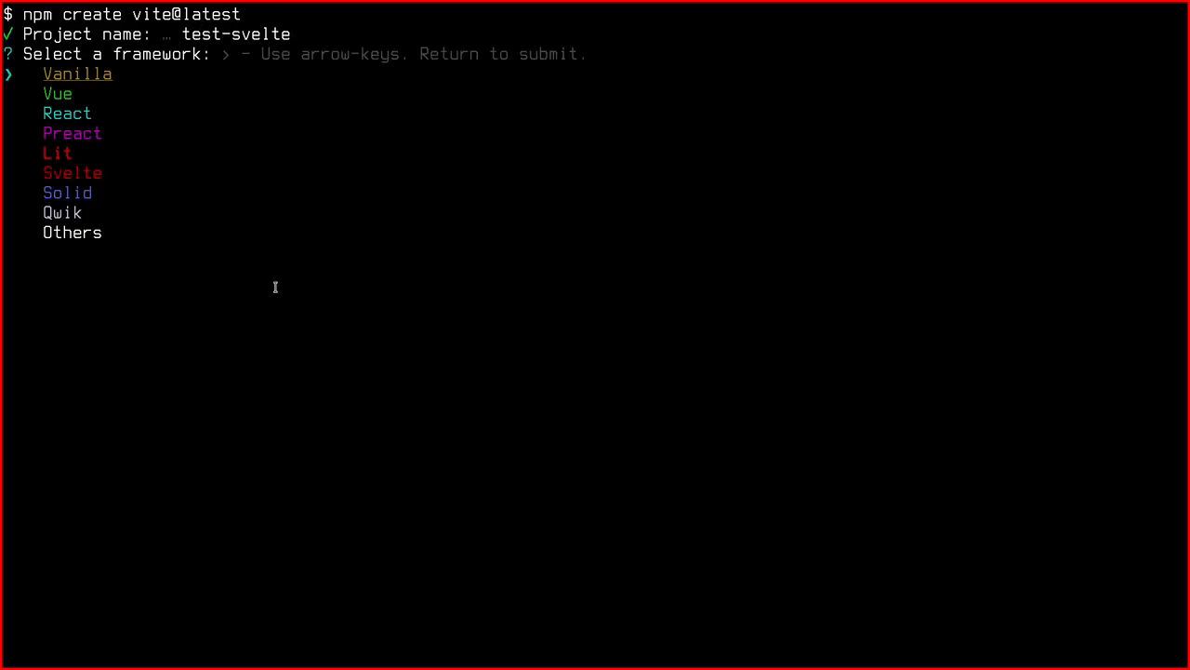
# Choose Svelte with the JavaScript variant for the test-svelte Vite project
pyautogui.press('down')
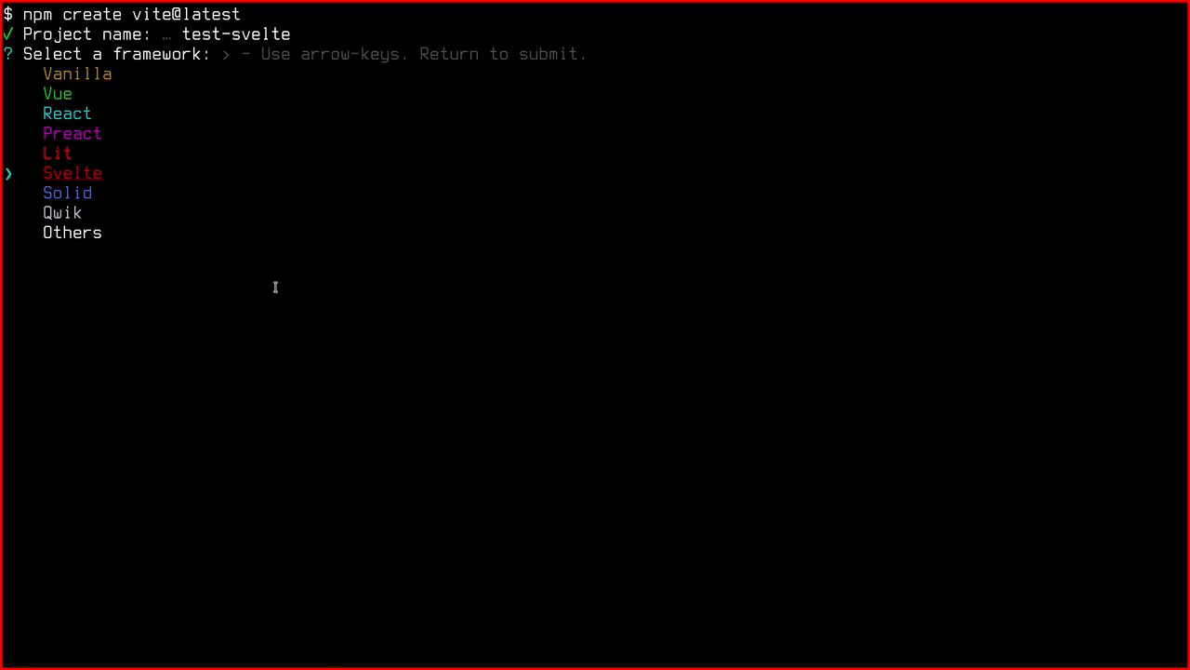
pyautogui.press('Return')
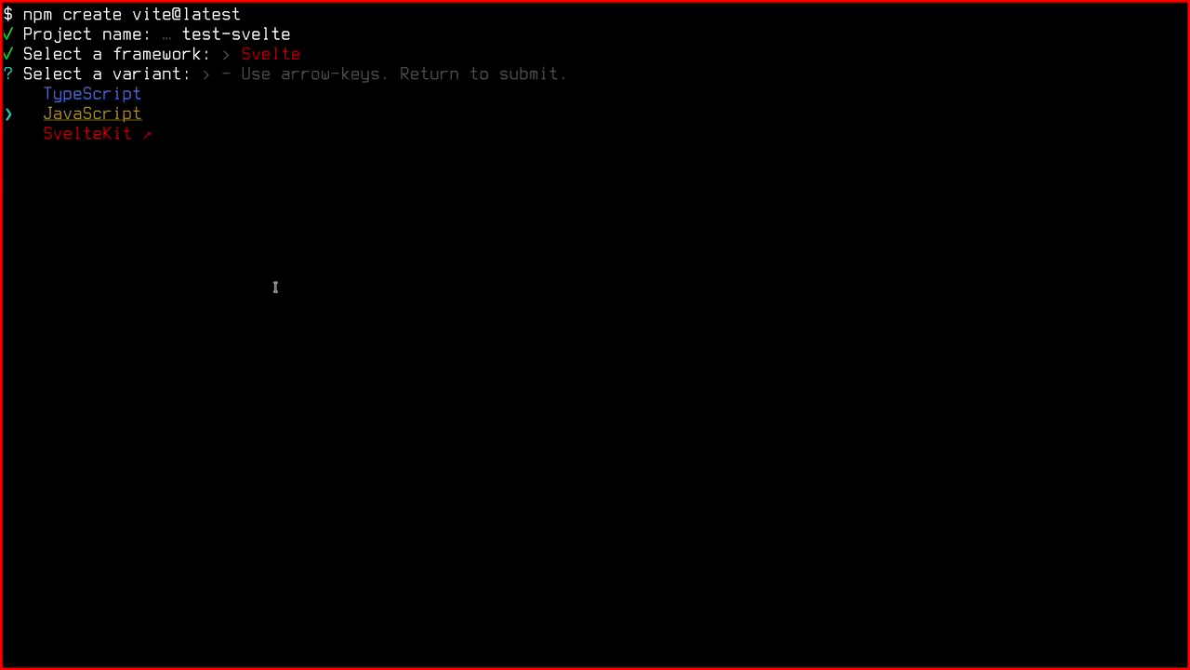
pyautogui.press('Return')
pyautogui.write('nano')
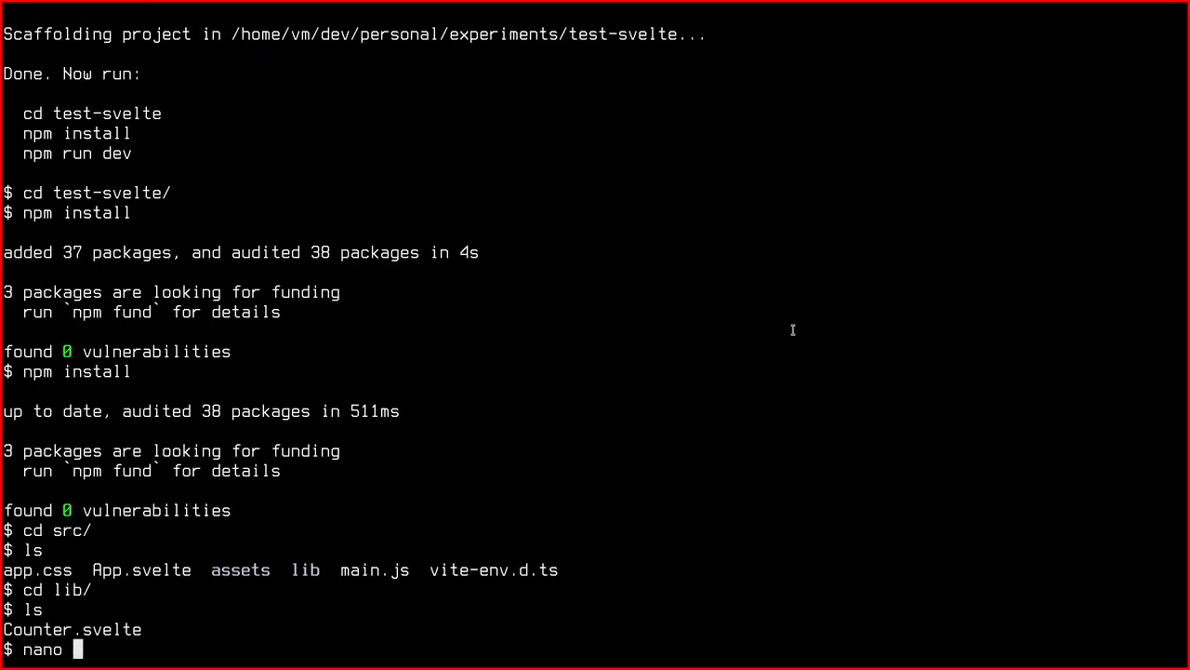
pyautogui.press('Return')
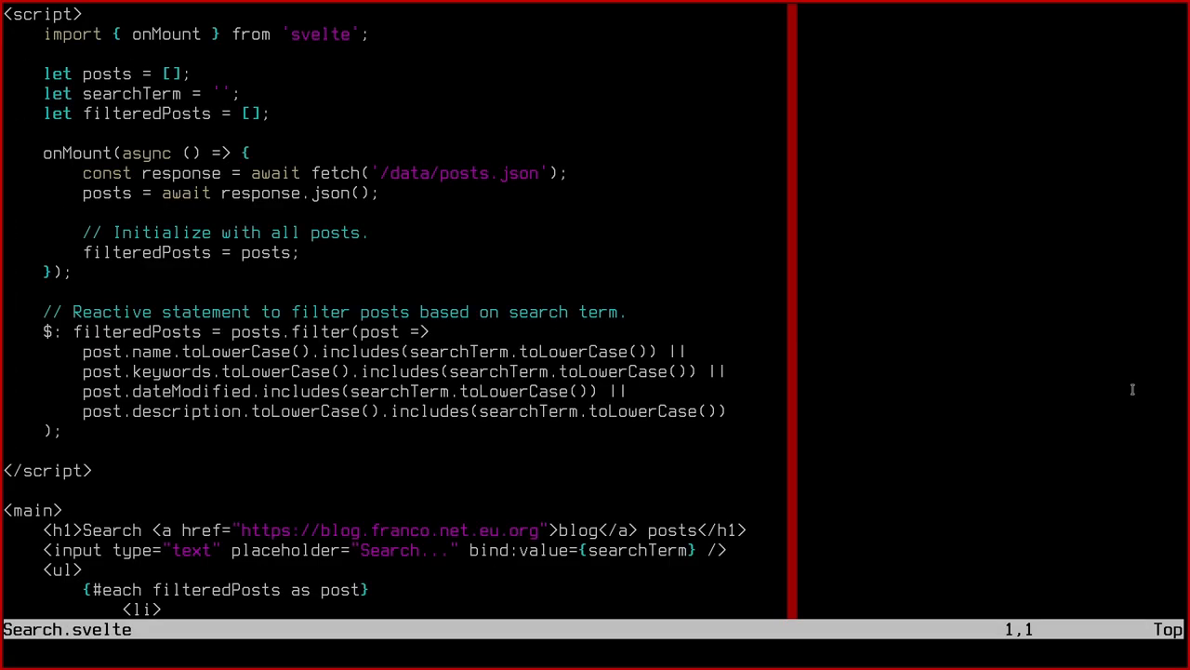
pyautogui.moveTo(1036, 341)
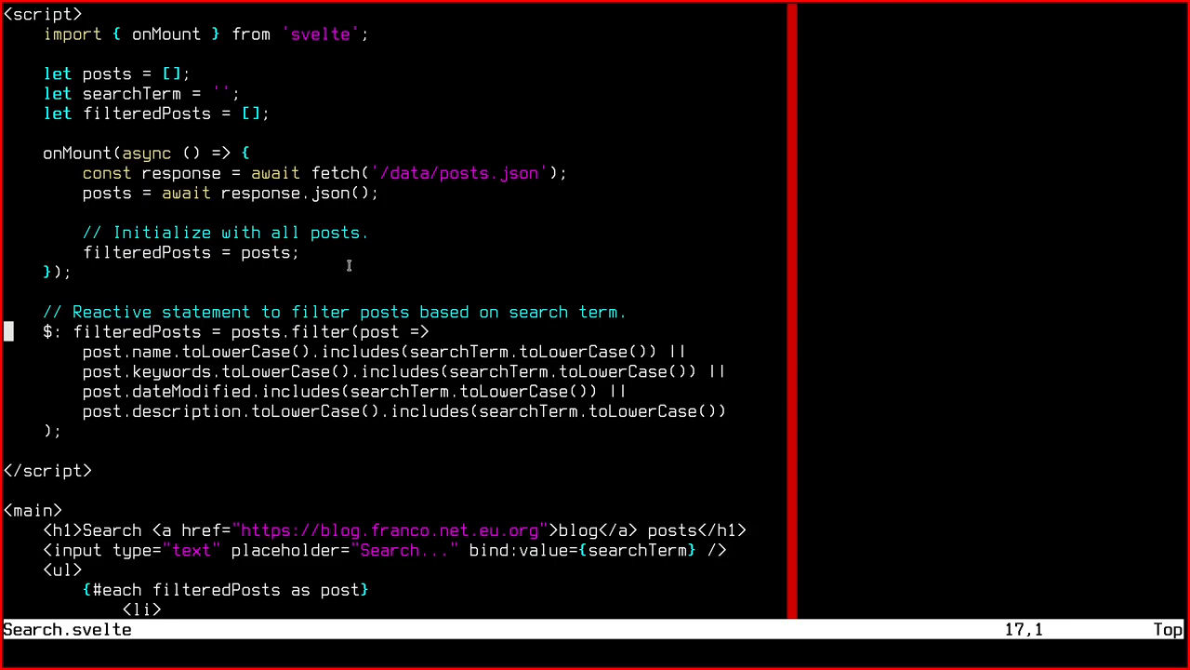
pyautogui.moveTo(122, 327)
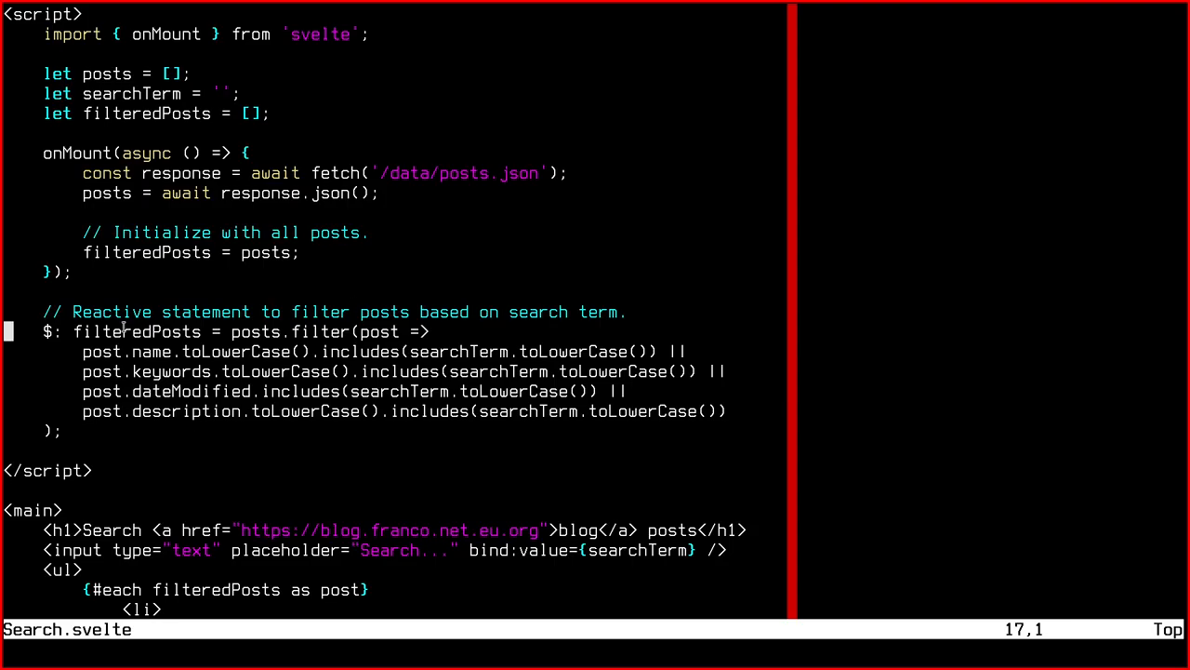
pyautogui.doubleClick(316, 312)
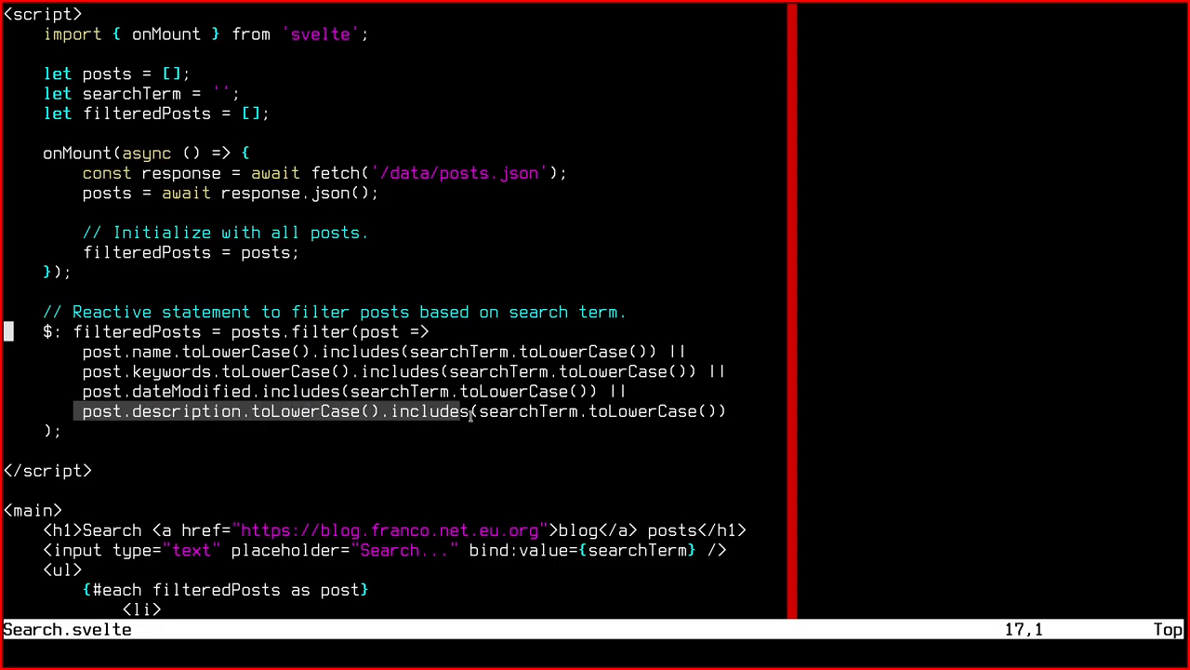
pyautogui.moveTo(555, 444)
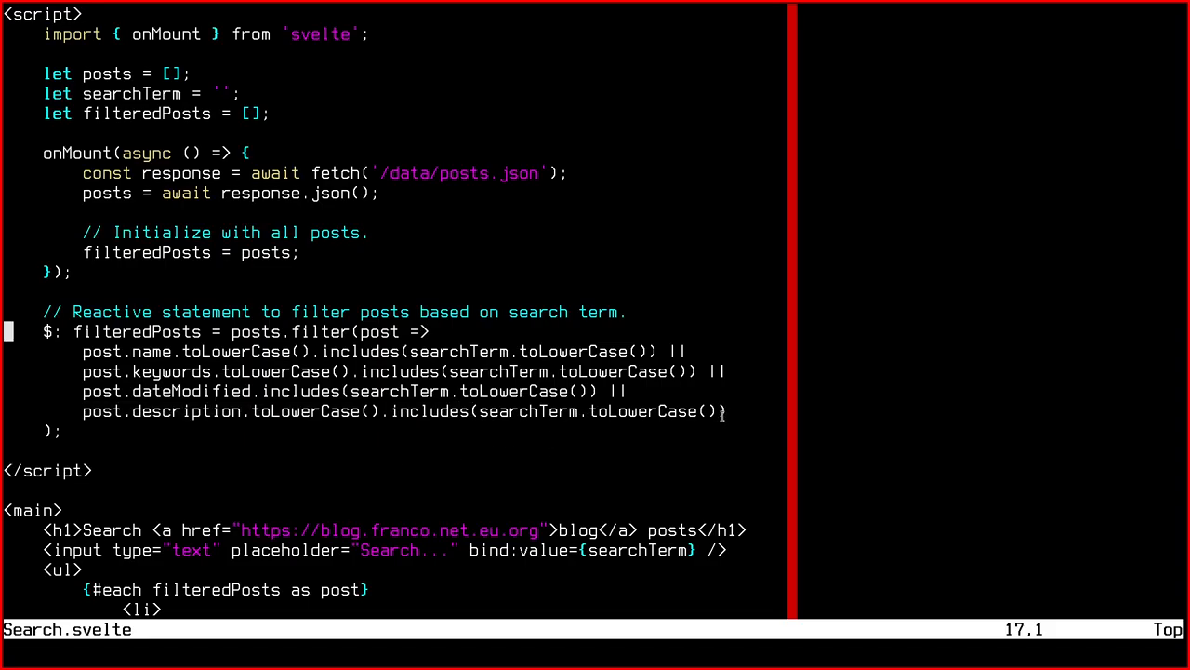
pyautogui.doubleClick(595, 411)
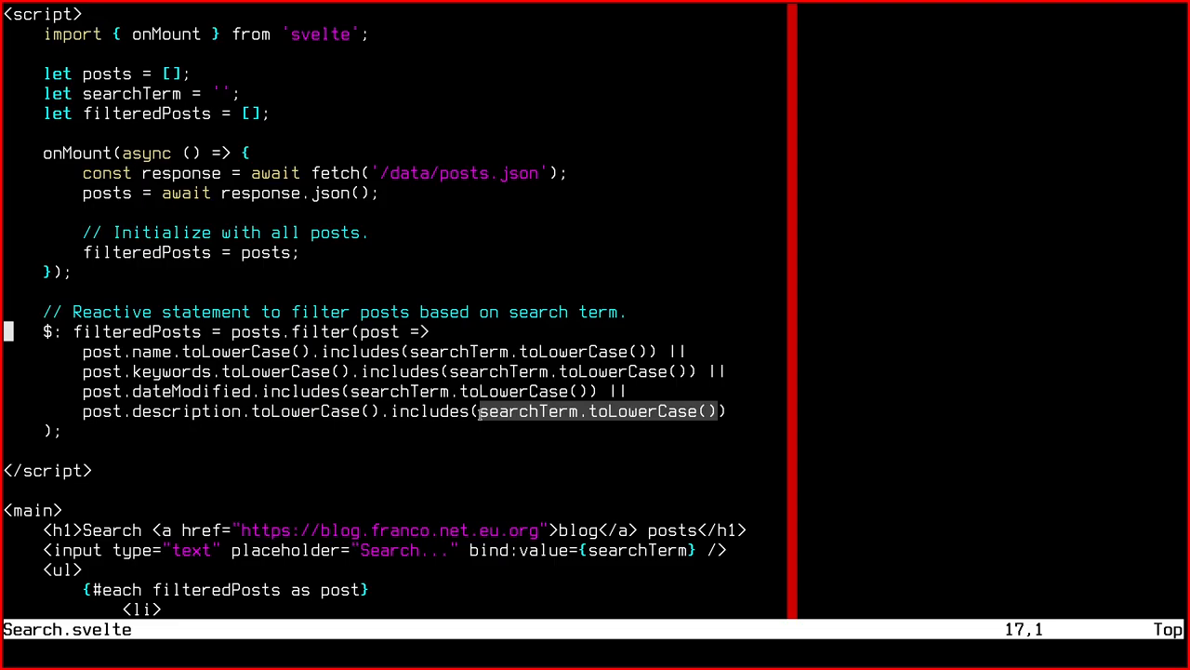
pyautogui.moveTo(659, 413)
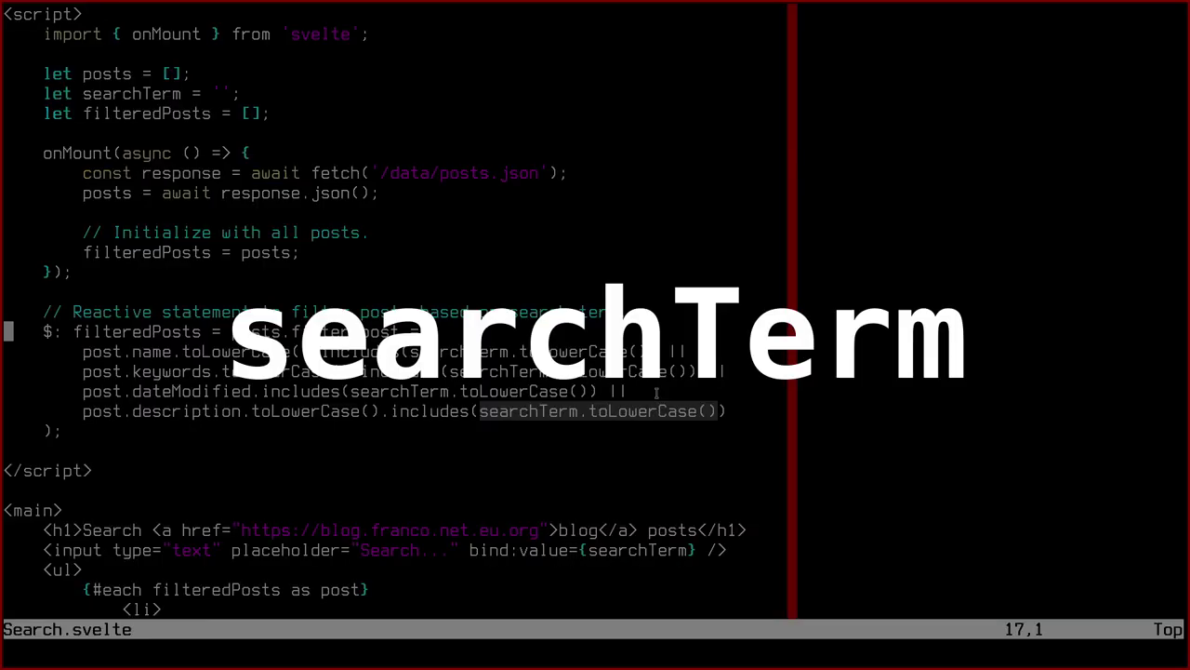
pyautogui.scroll(-3)
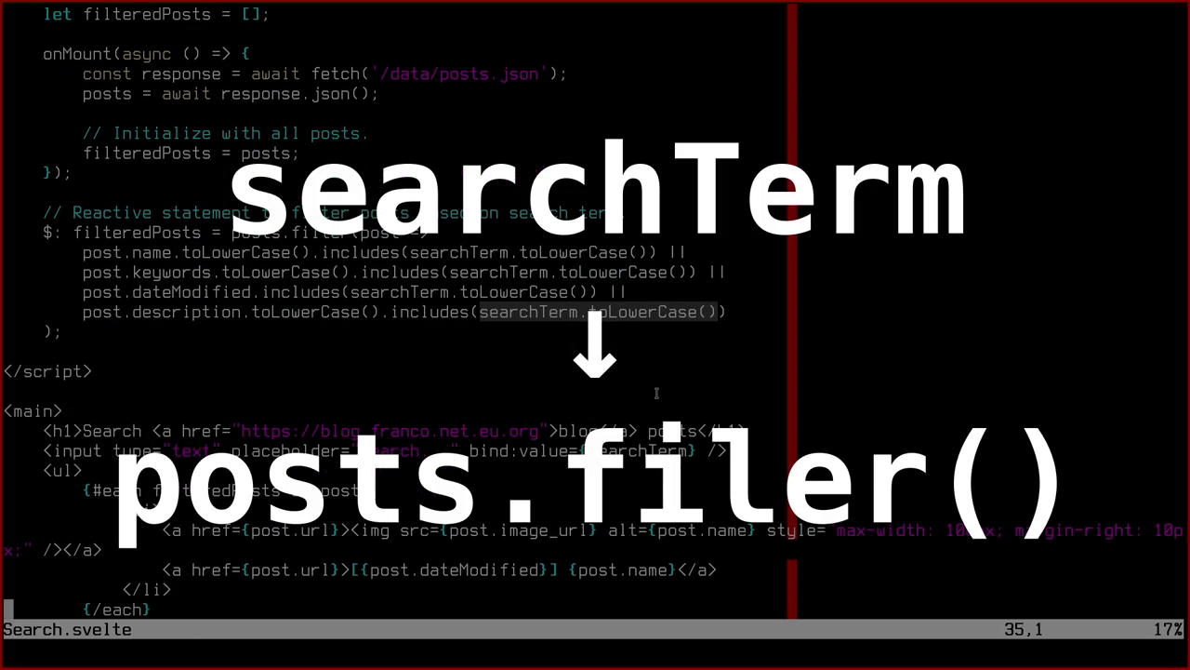
pyautogui.scroll(-3)
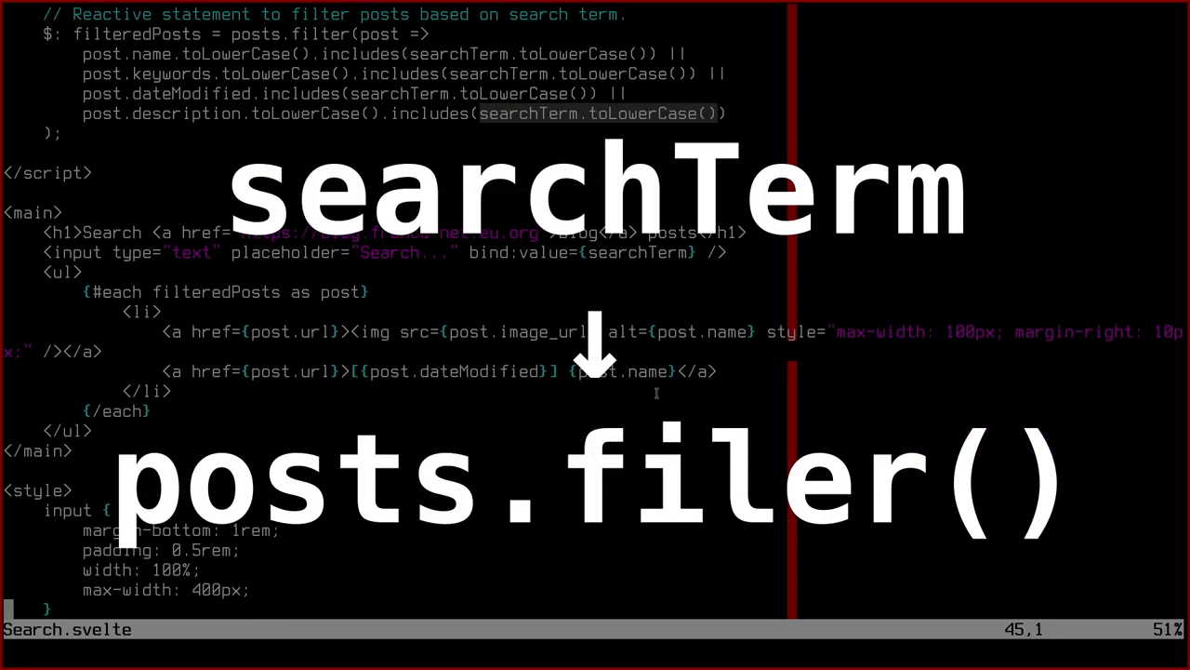
pyautogui.scroll(-3)
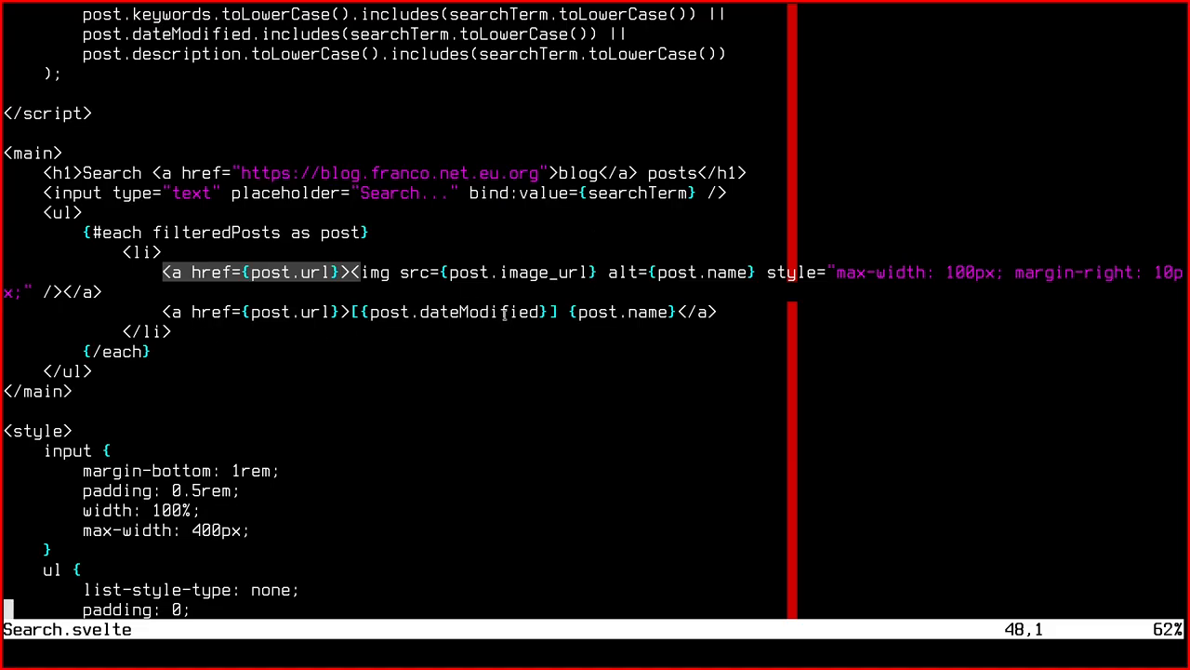
pyautogui.moveTo(415, 238)
pyautogui.write('make build-components')
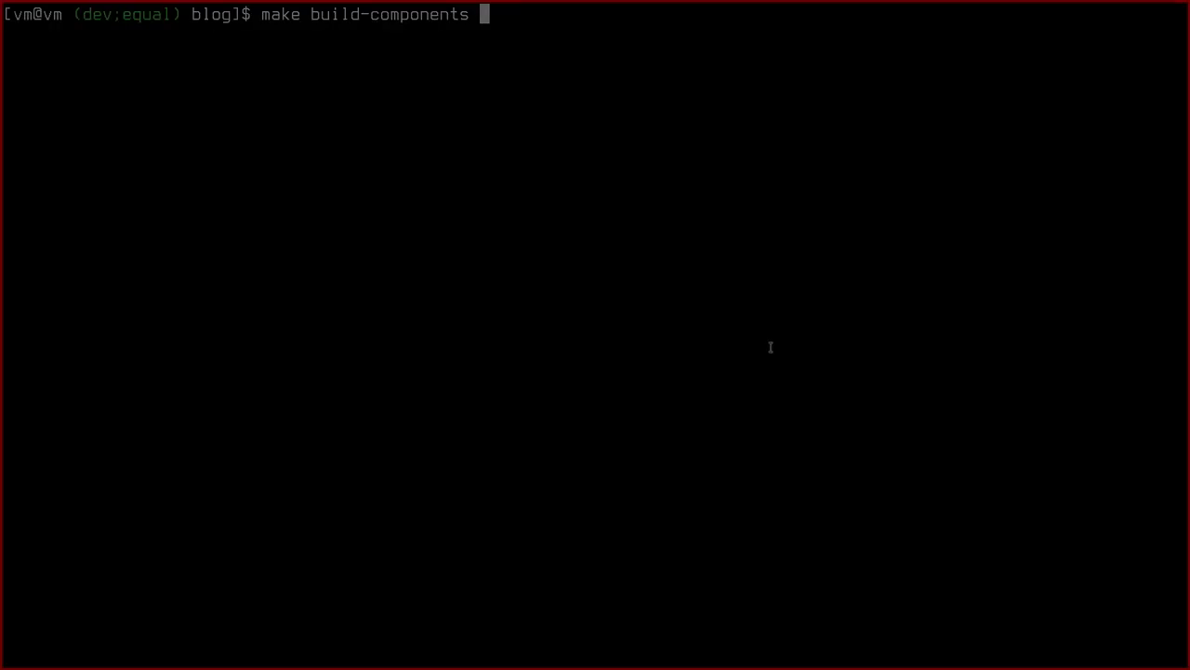
# Run make build-components in the blog directory
pyautogui.press('Return')
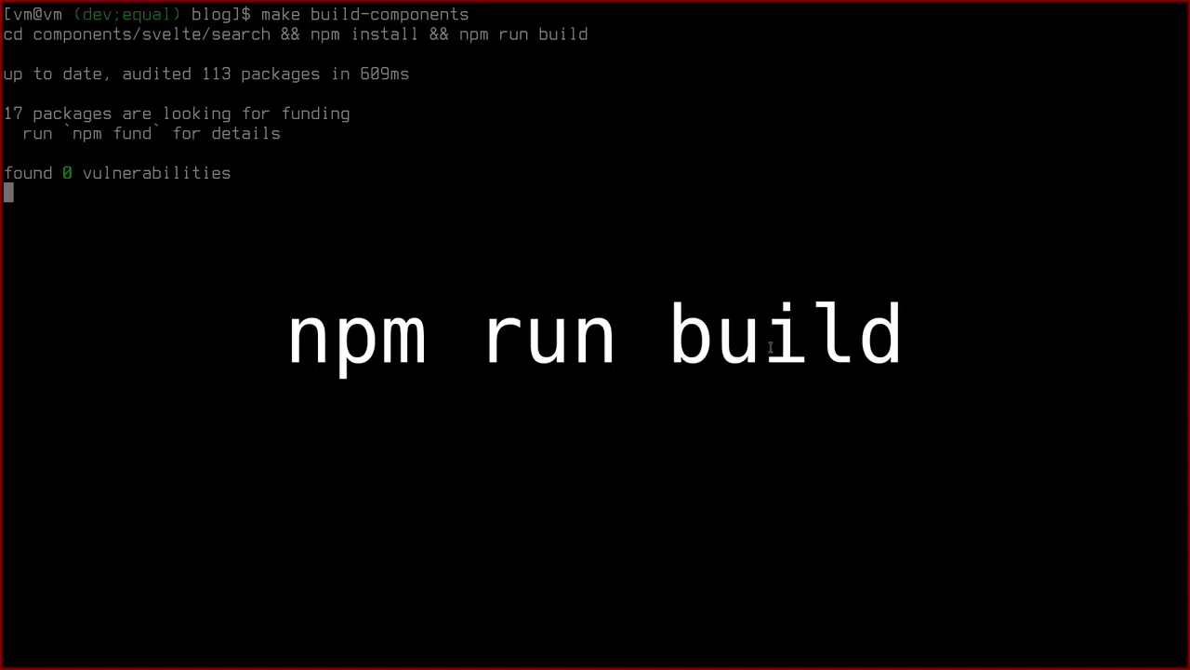